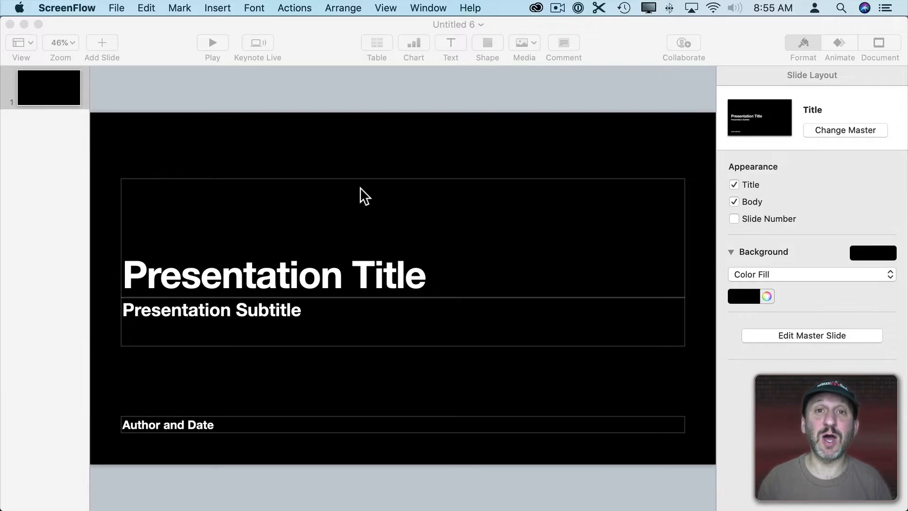
{"action": "mouse_move", "coordinate": [202, 166]}
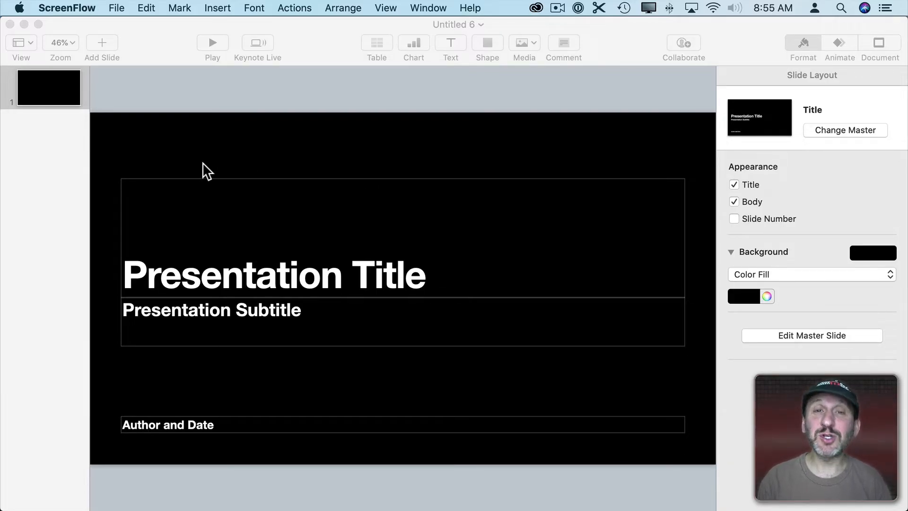
{"action": "mouse_move", "coordinate": [193, 174]}
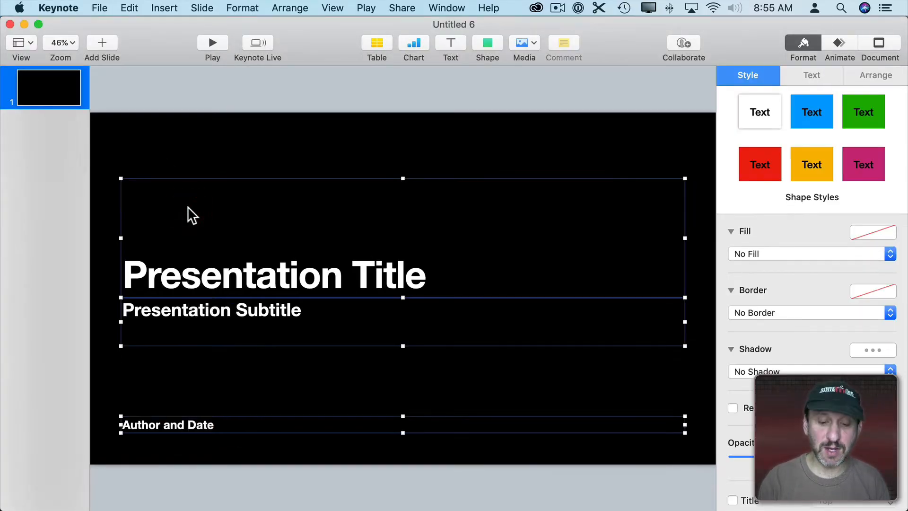
Remove the placeholders and apply a custom 480 × 480 slide size.
{"action": "left_click", "coordinate": [879, 44]}
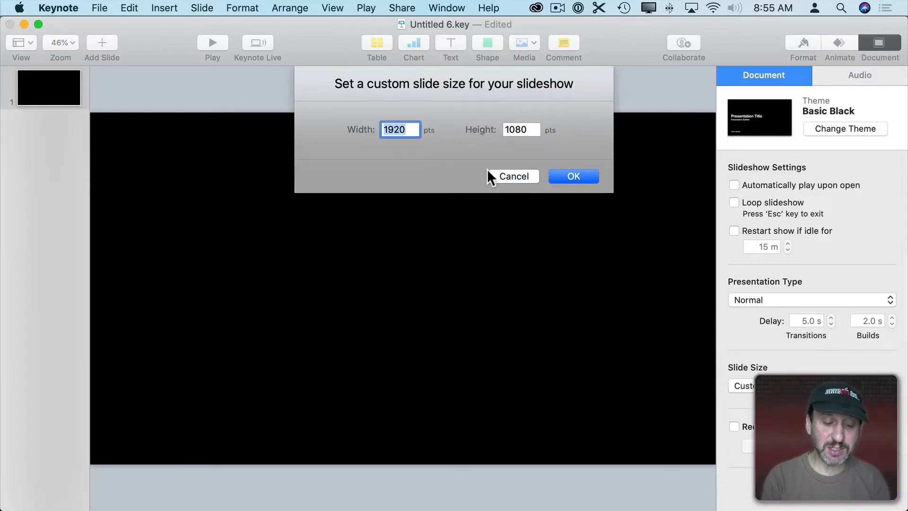
{"action": "type", "text": "480"}
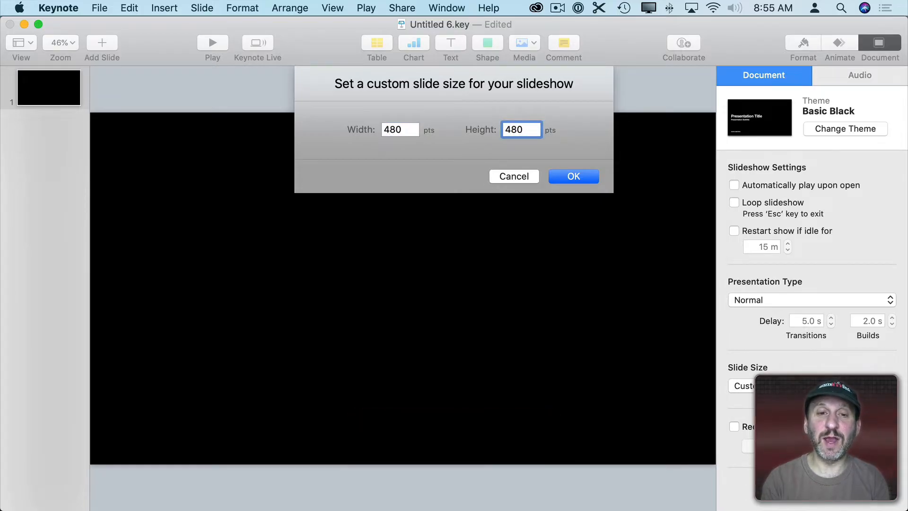
{"action": "left_click", "coordinate": [573, 176]}
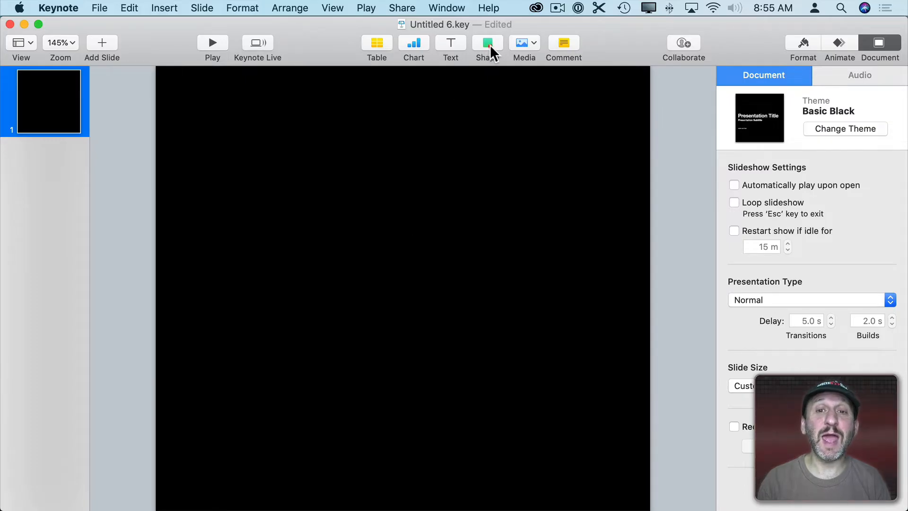
{"action": "left_click", "coordinate": [487, 42]}
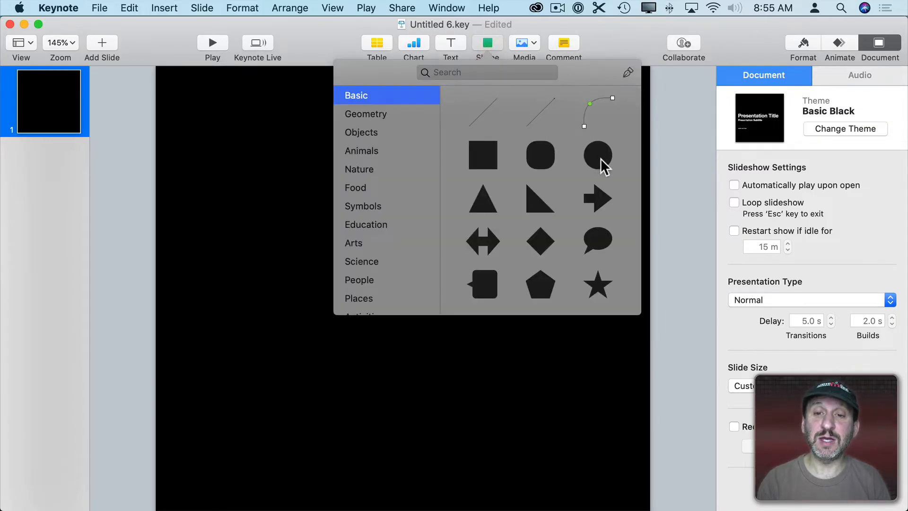
{"action": "left_click", "coordinate": [597, 155]}
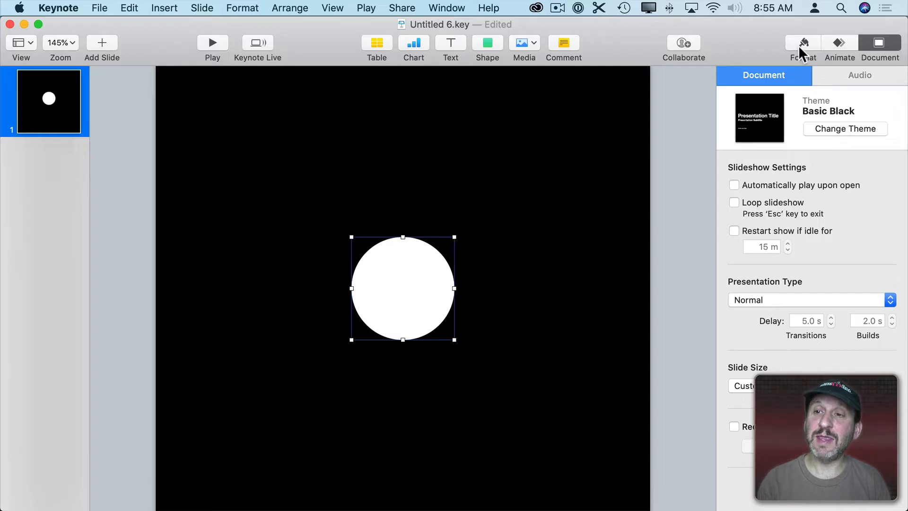
{"action": "left_click", "coordinate": [802, 43]}
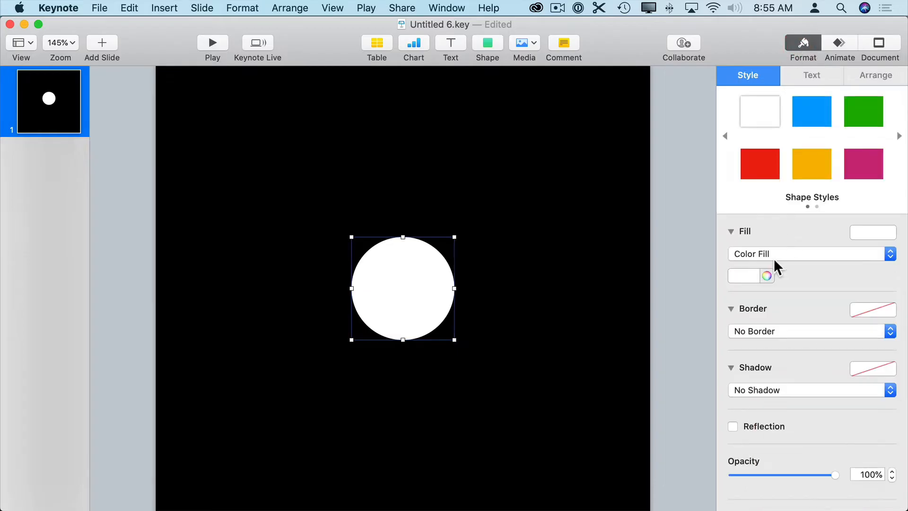
{"action": "left_click", "coordinate": [810, 331]}
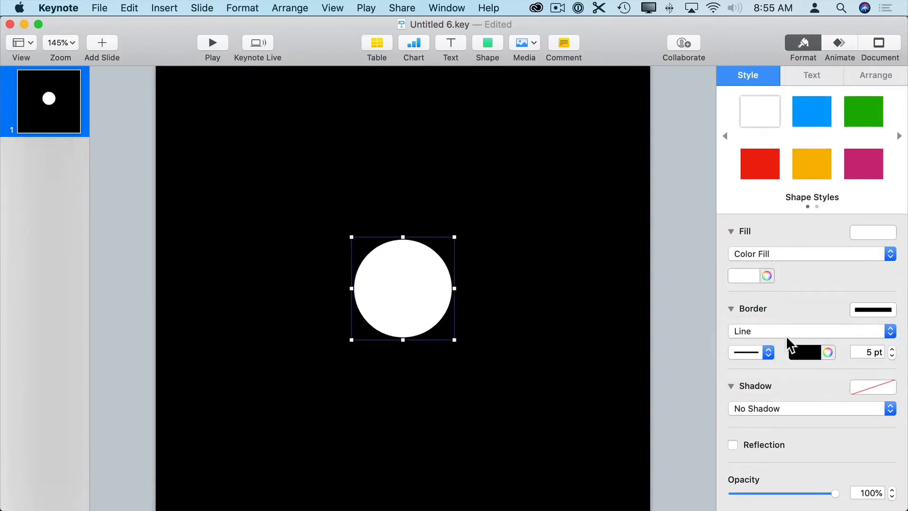
{"action": "left_click", "coordinate": [808, 352]}
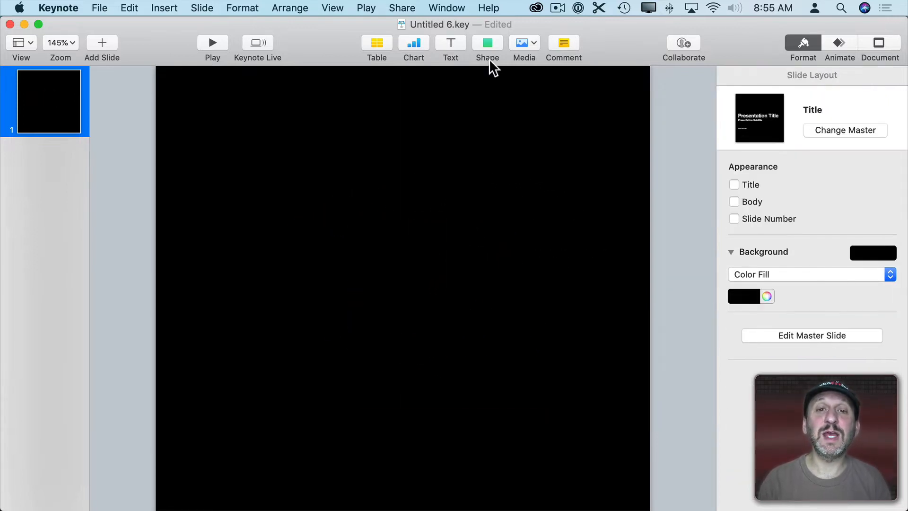
Insert an arrow shape and rotate it 270° to point downward.
{"action": "left_click", "coordinate": [487, 43]}
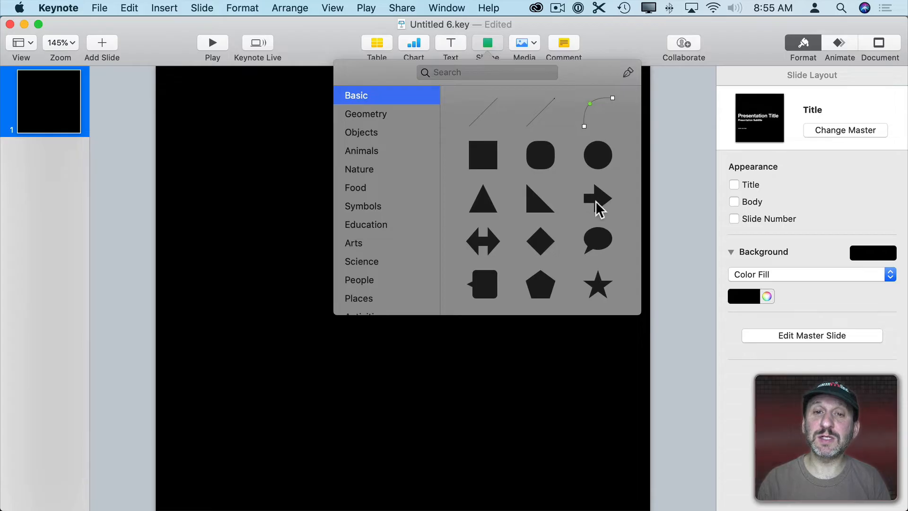
{"action": "left_click", "coordinate": [597, 199]}
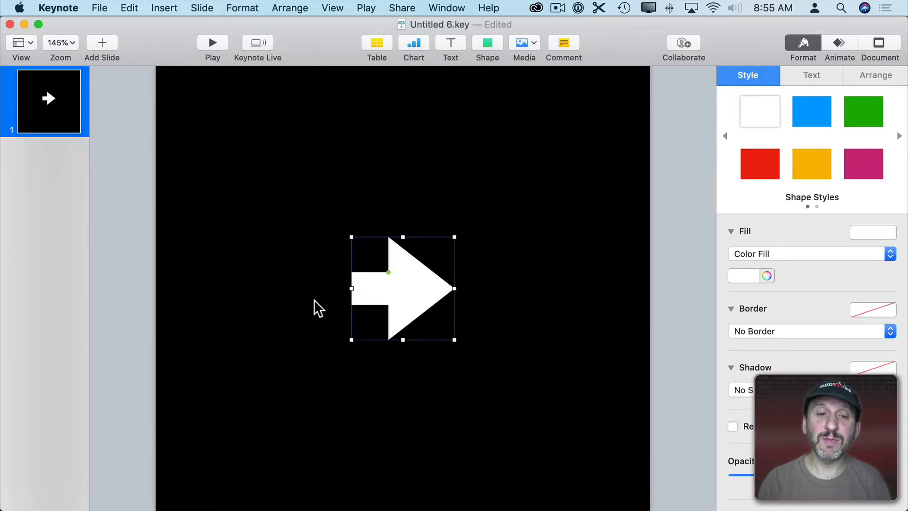
{"action": "left_click", "coordinate": [875, 76]}
{"action": "type", "text": "270"}
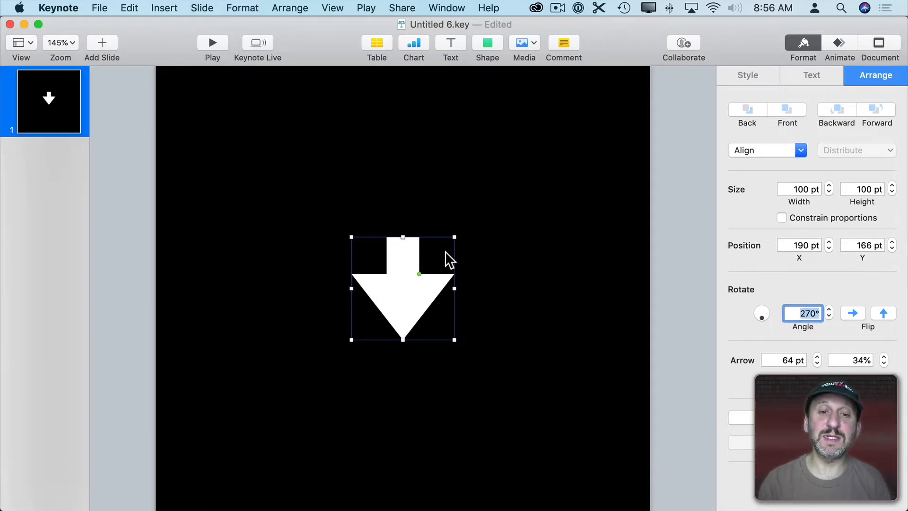
Stretch, widen and centre the arrow to fill the slide, enlarging its arrowhead.
{"action": "left_click_drag", "start_coordinate": [403, 237], "coordinate": [393, 119]}
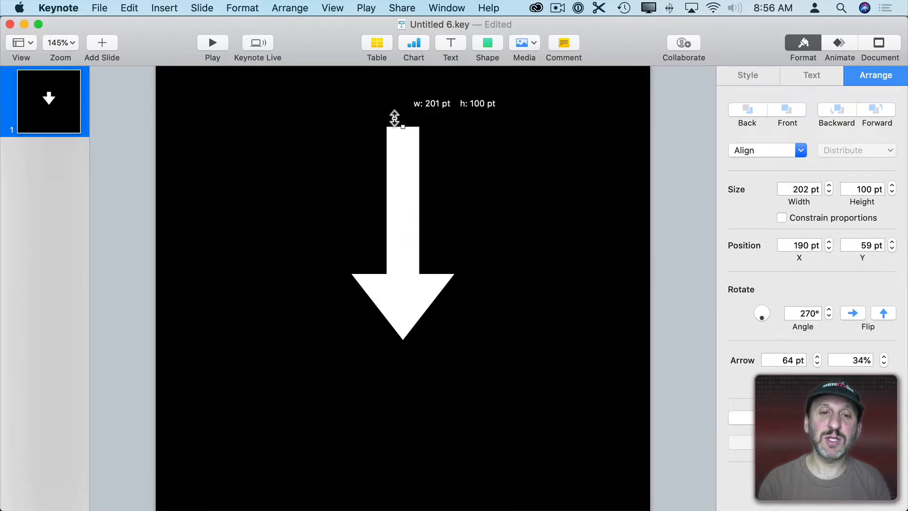
{"action": "left_click_drag", "start_coordinate": [403, 126], "coordinate": [401, 444]}
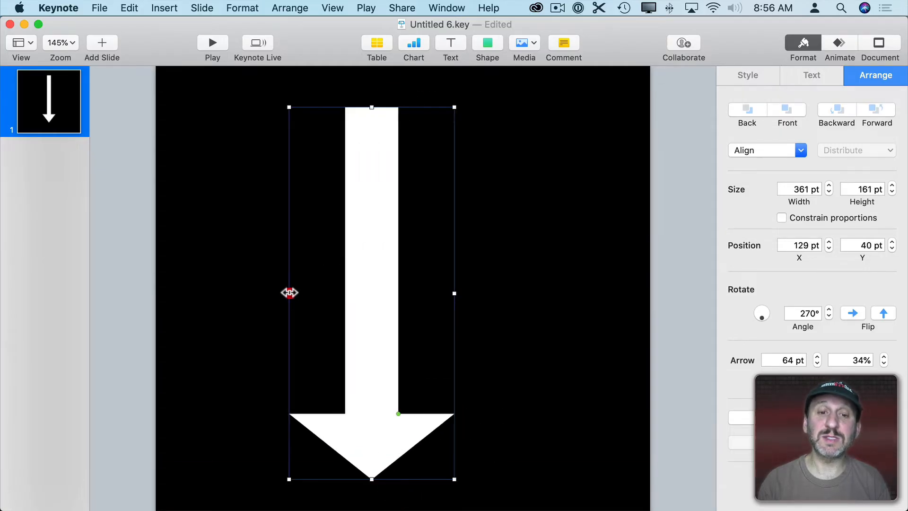
{"action": "left_click_drag", "start_coordinate": [452, 293], "coordinate": [504, 293]}
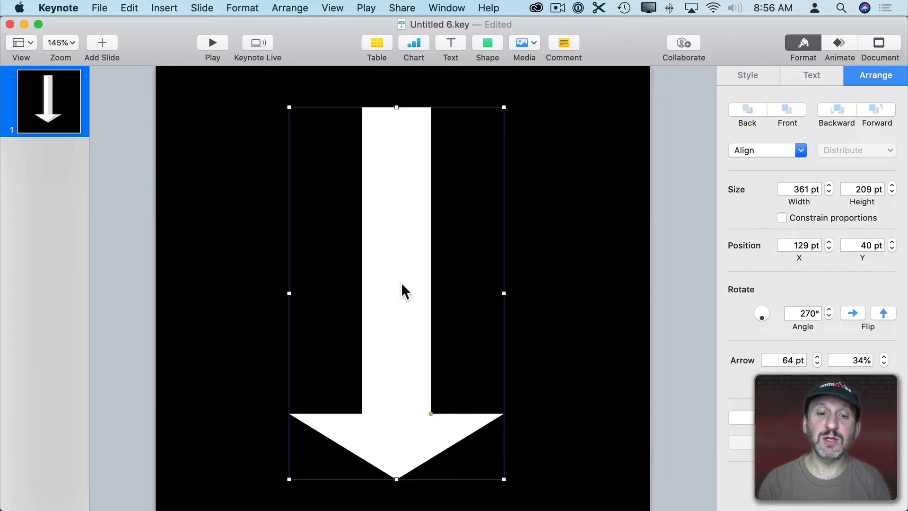
{"action": "left_click_drag", "start_coordinate": [406, 289], "coordinate": [412, 307]}
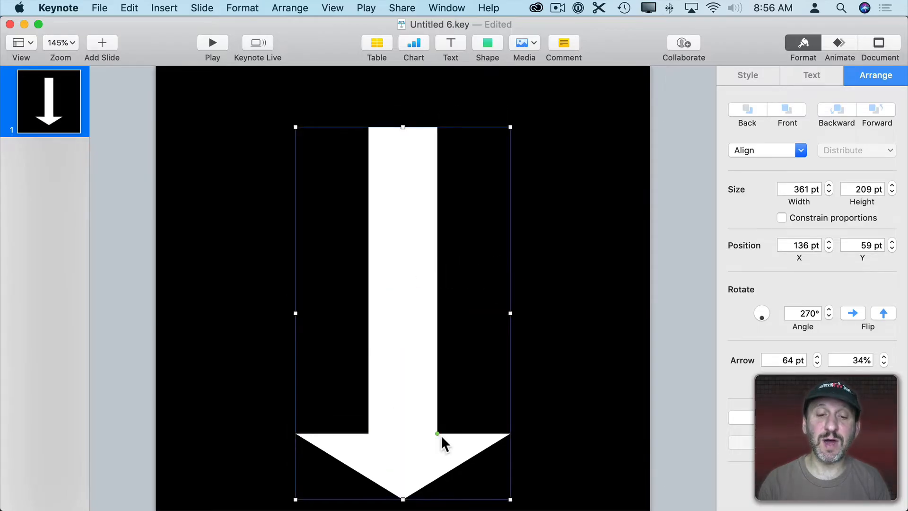
{"action": "left_click_drag", "start_coordinate": [437, 432], "coordinate": [434, 361]}
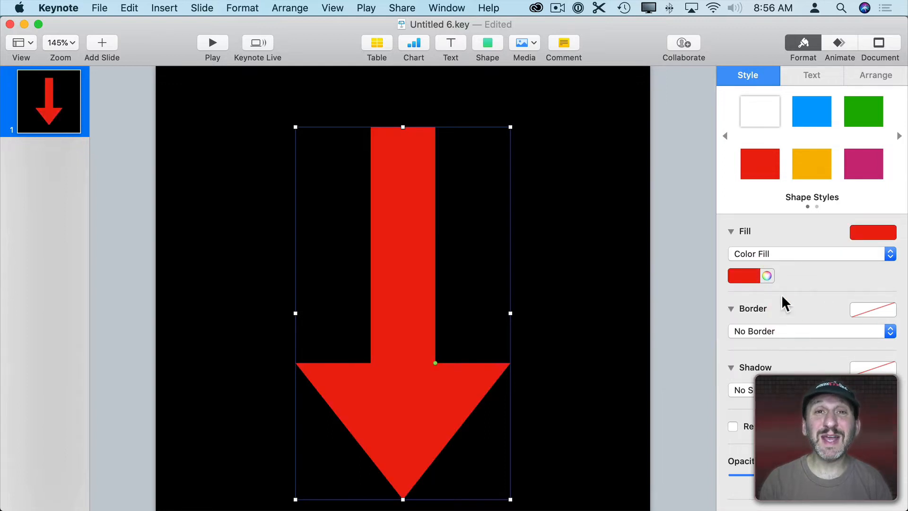
{"action": "mouse_move", "coordinate": [761, 336]}
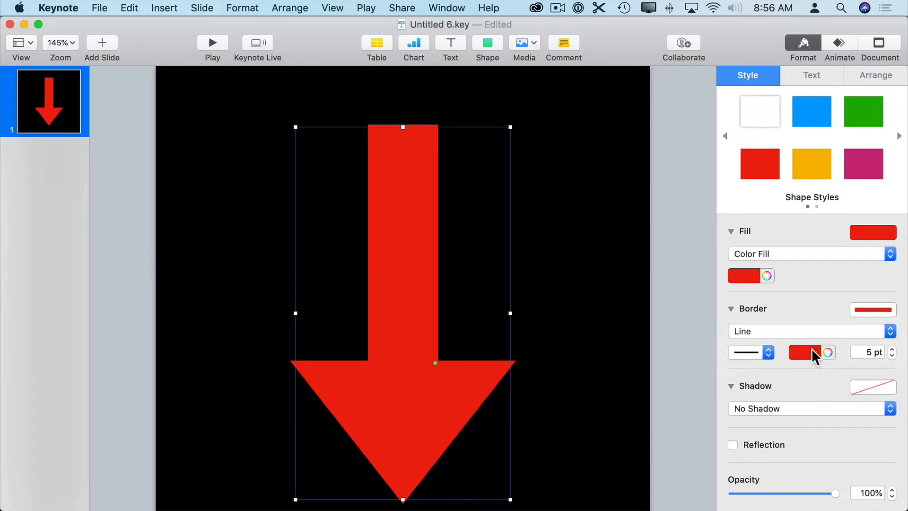
Give the red arrow a white 8 pt line border.
{"action": "left_click", "coordinate": [804, 351]}
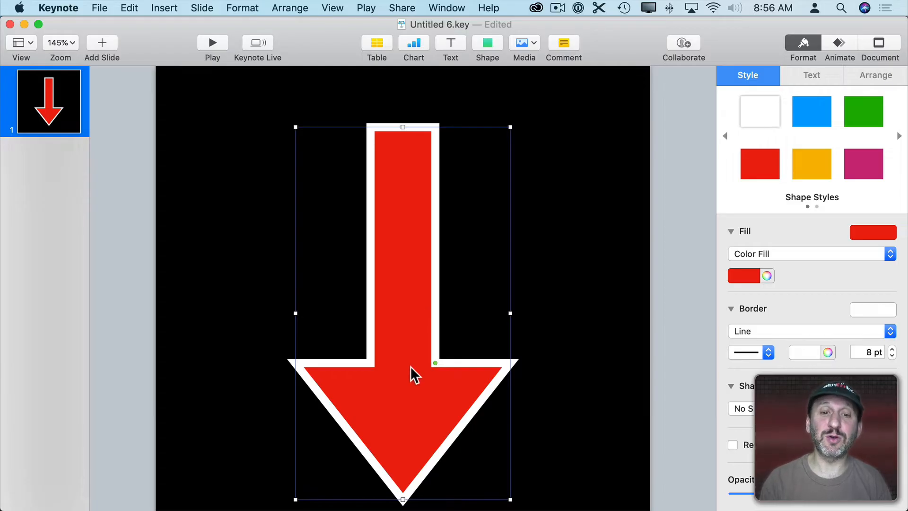
{"action": "mouse_move", "coordinate": [420, 276]}
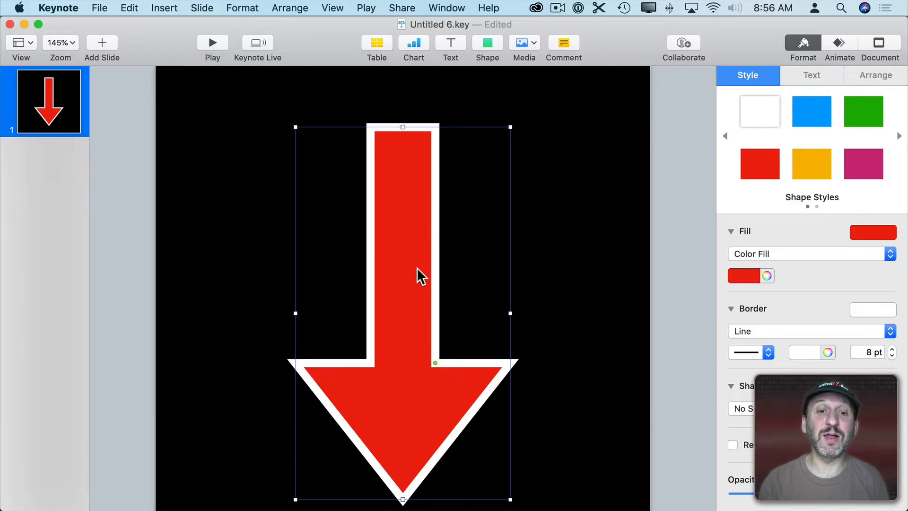
{"action": "mouse_move", "coordinate": [373, 198]}
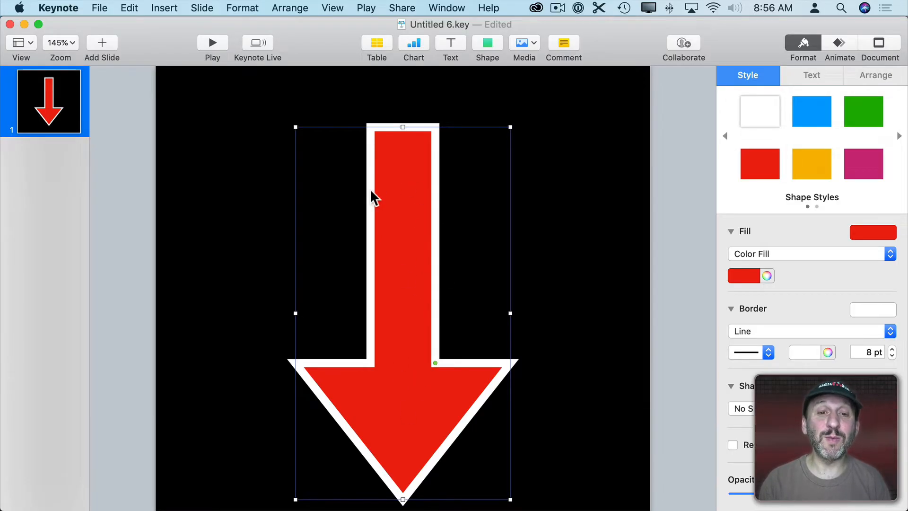
{"action": "mouse_move", "coordinate": [480, 161]}
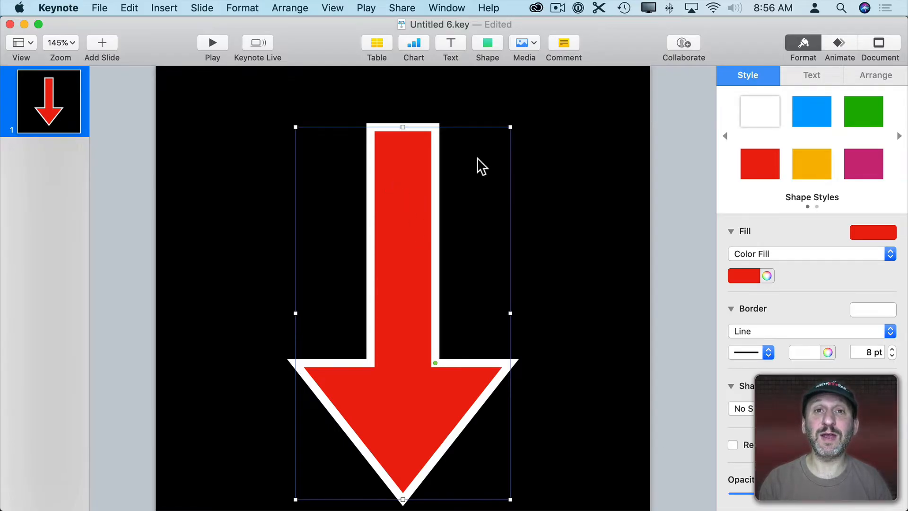
{"action": "mouse_move", "coordinate": [346, 137]}
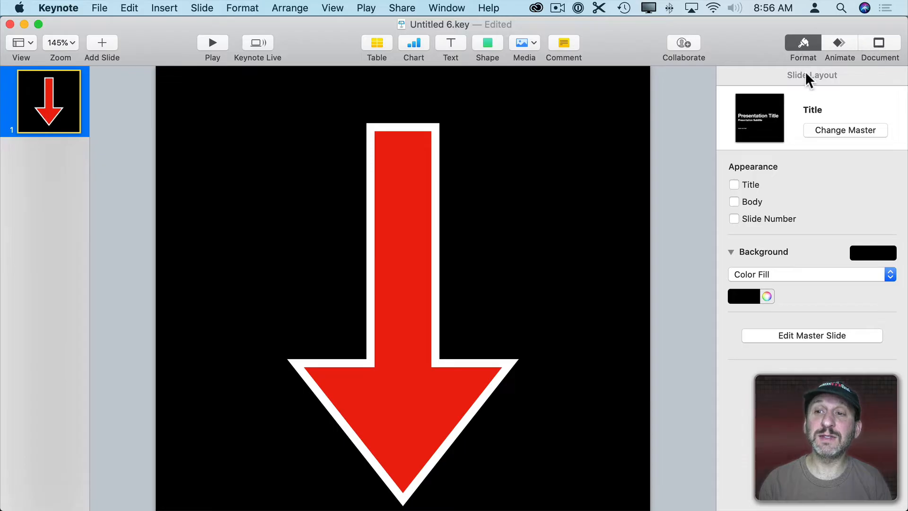
{"action": "mouse_move", "coordinate": [764, 277]}
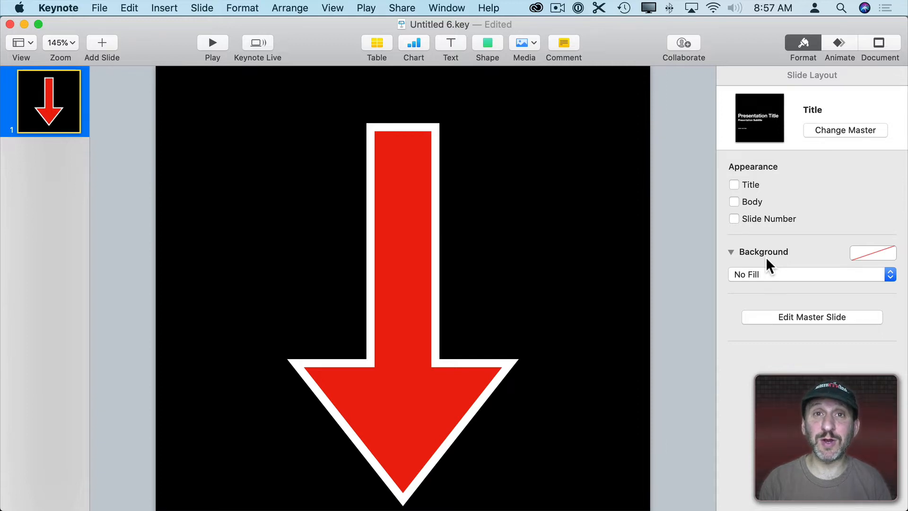
{"action": "mouse_move", "coordinate": [419, 395]}
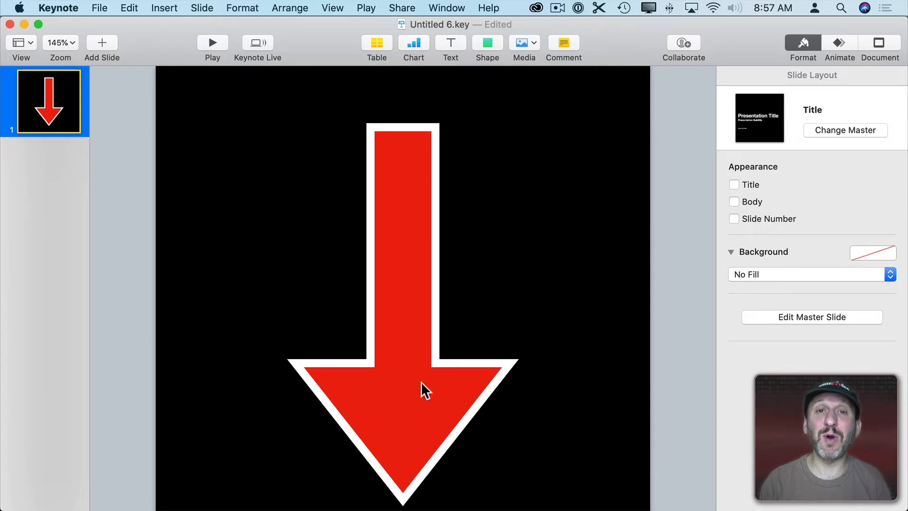
{"action": "mouse_move", "coordinate": [395, 189]}
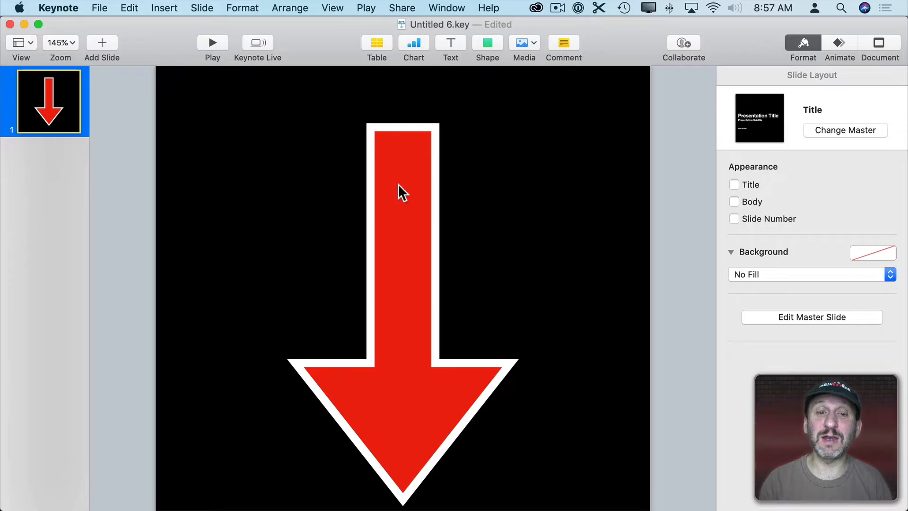
With the background set to no fill, begin exporting the slide from the File menu.
{"action": "left_click", "coordinate": [99, 8]}
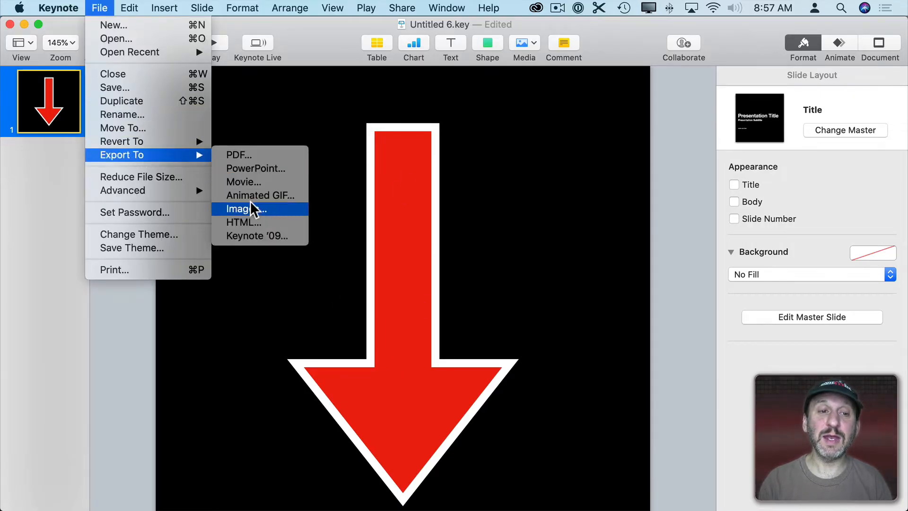
Export the slide as a PNG image with transparent background.
{"action": "left_click", "coordinate": [244, 209]}
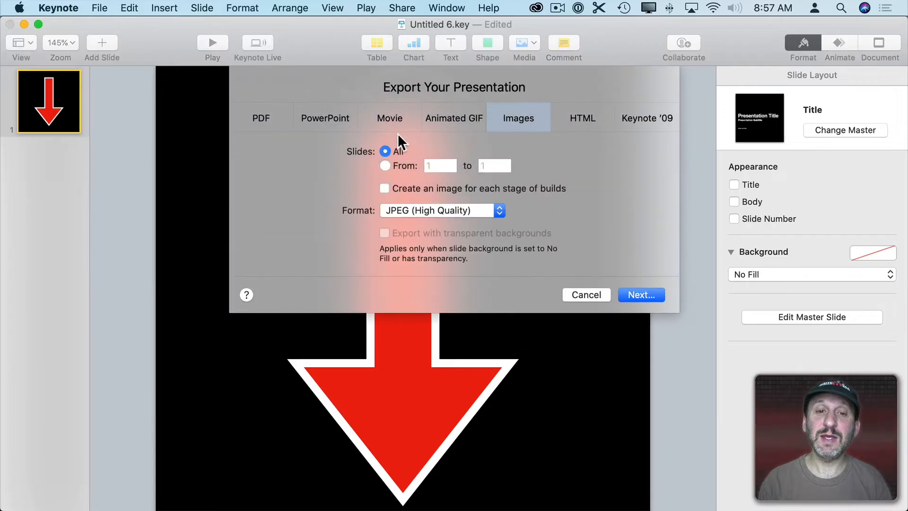
{"action": "left_click", "coordinate": [442, 210]}
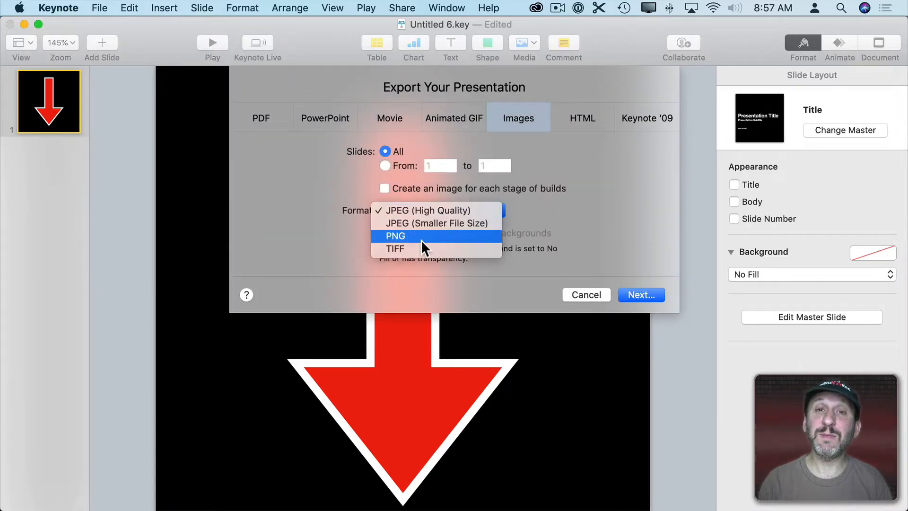
{"action": "left_click", "coordinate": [395, 235]}
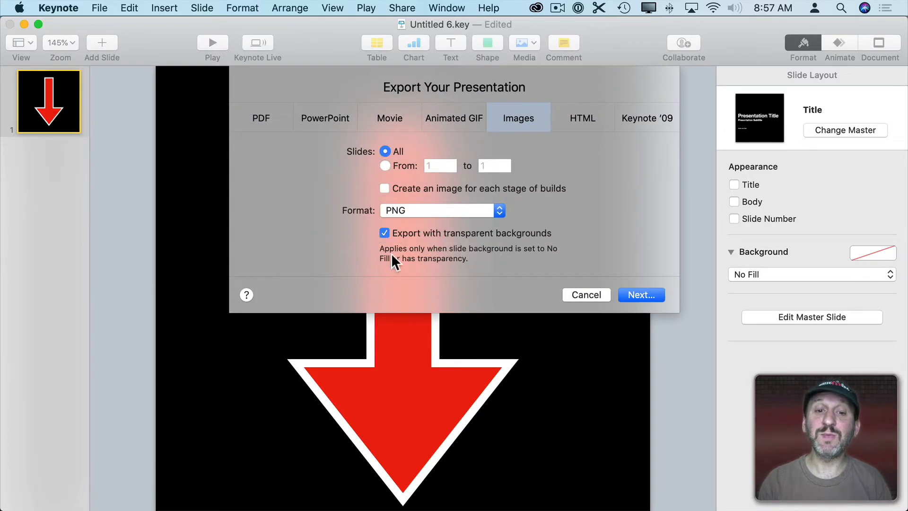
{"action": "mouse_move", "coordinate": [516, 257]}
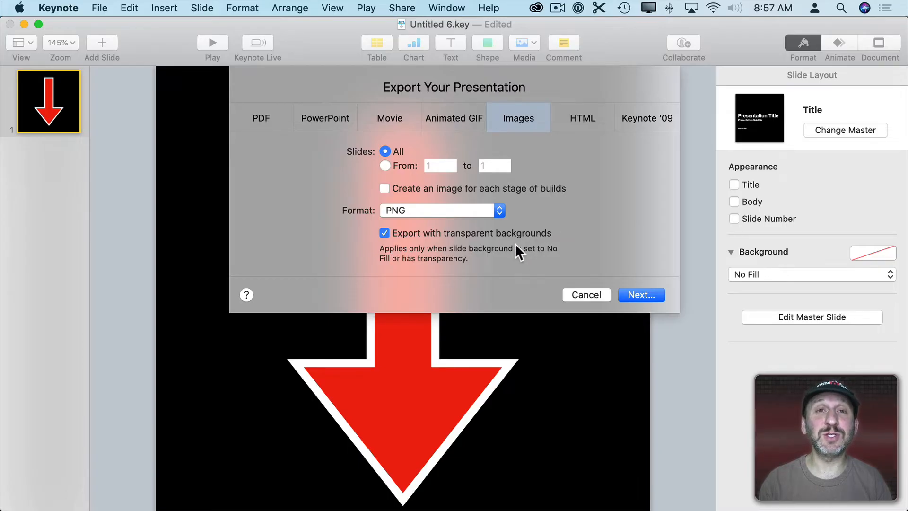
{"action": "left_click", "coordinate": [586, 295]}
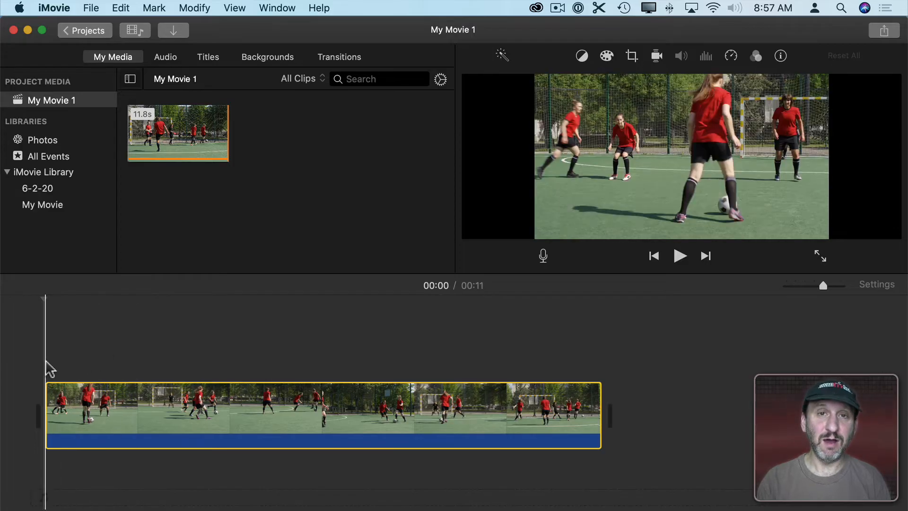
Open the My Movie 1 project holding the soccer clip.
{"action": "left_click", "coordinate": [321, 395]}
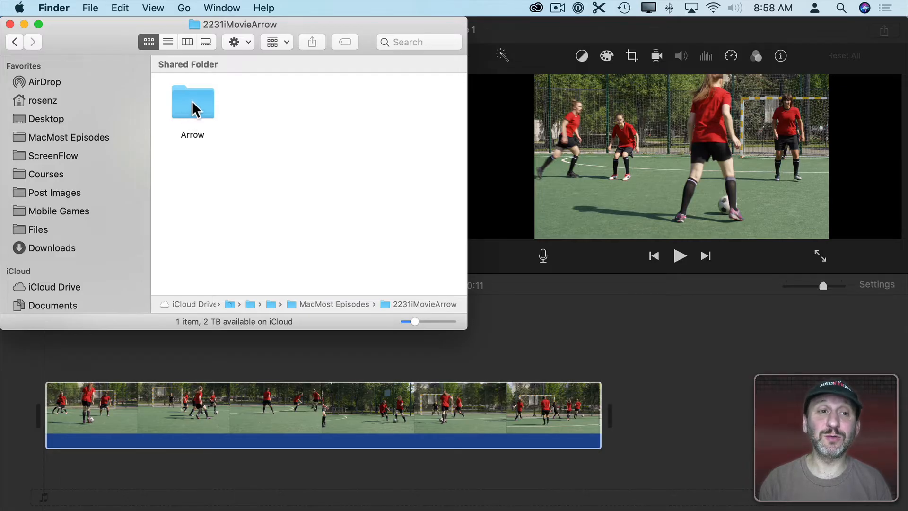
Open the Arrow folder in Finder.
{"action": "double_click", "coordinate": [193, 102]}
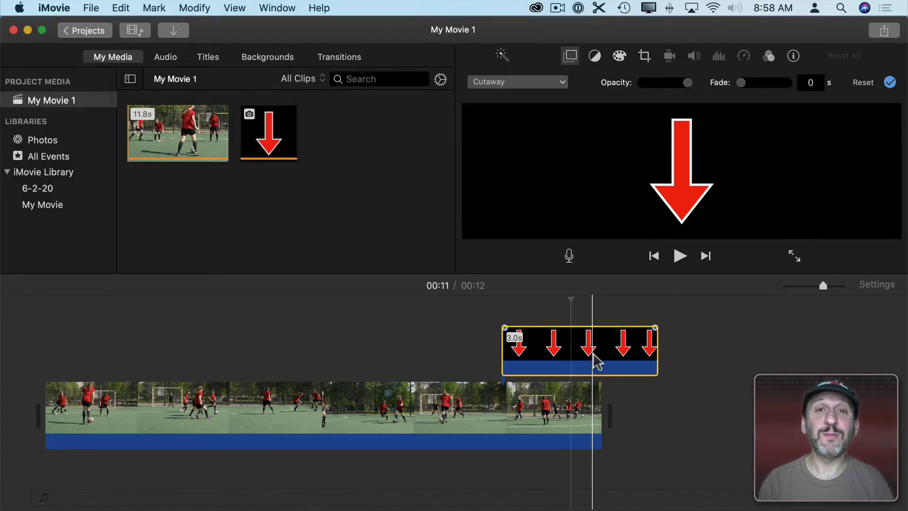
Place the arrow PNG above the soccer clip in the timeline.
{"action": "left_click_drag", "start_coordinate": [579, 350], "coordinate": [116, 352]}
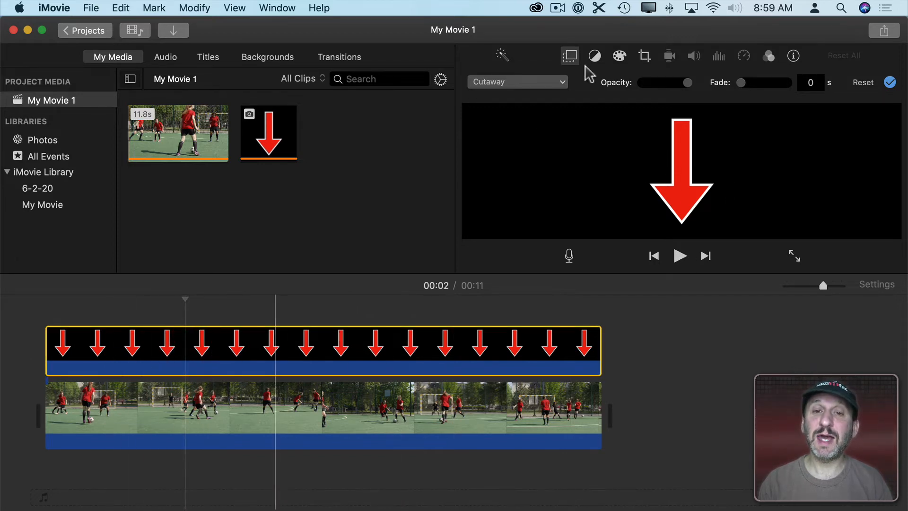
{"action": "mouse_move", "coordinate": [571, 56]}
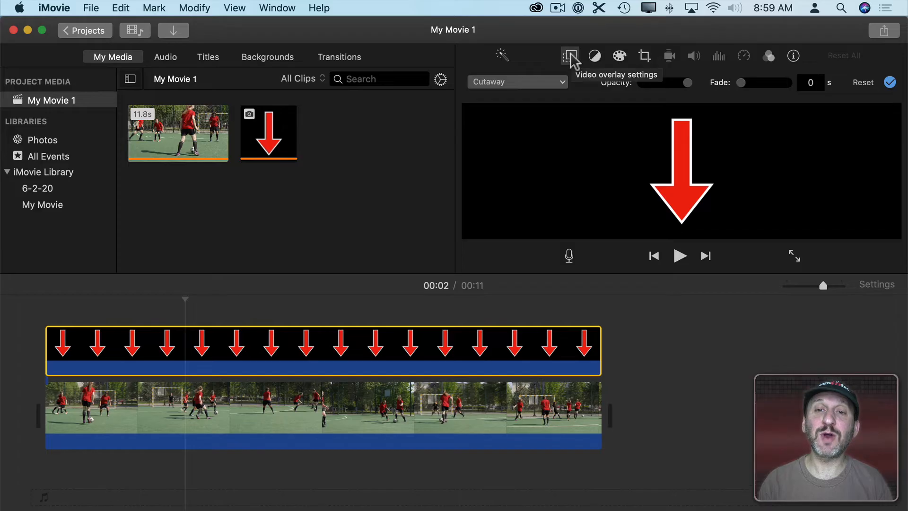
Switch the arrow clip's overlay mode from Cutaway to Picture in Picture.
{"action": "left_click", "coordinate": [569, 57]}
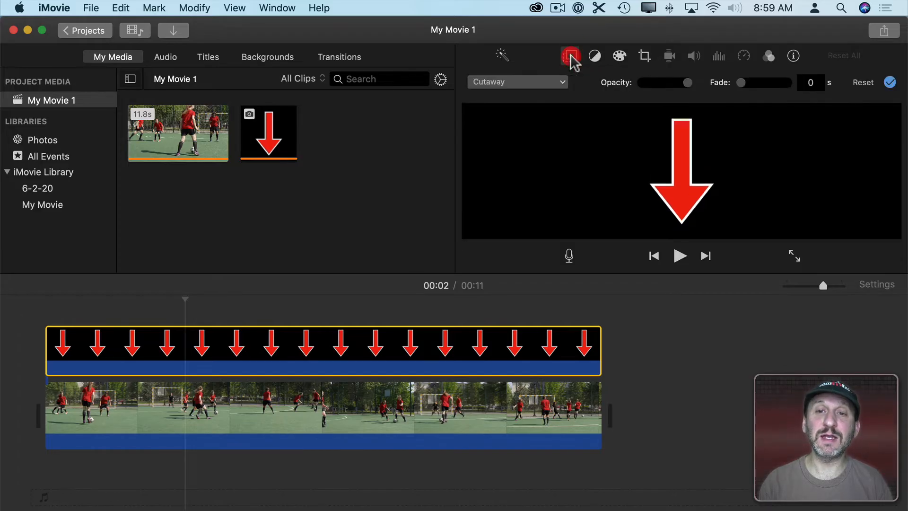
{"action": "left_click", "coordinate": [516, 81]}
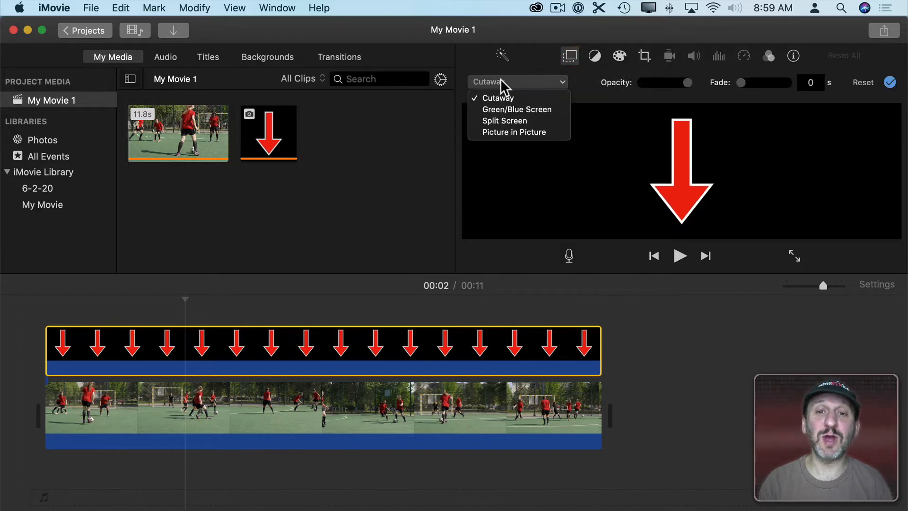
{"action": "left_click", "coordinate": [497, 97]}
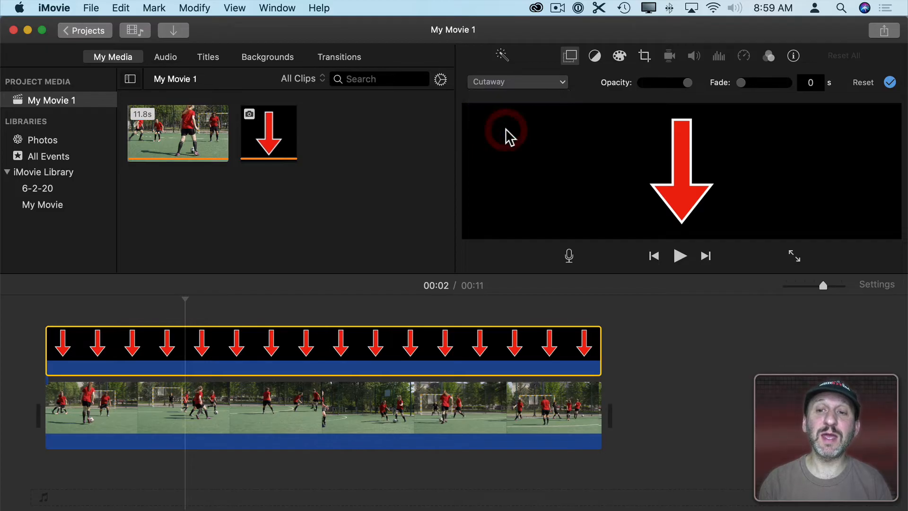
{"action": "left_click", "coordinate": [517, 81]}
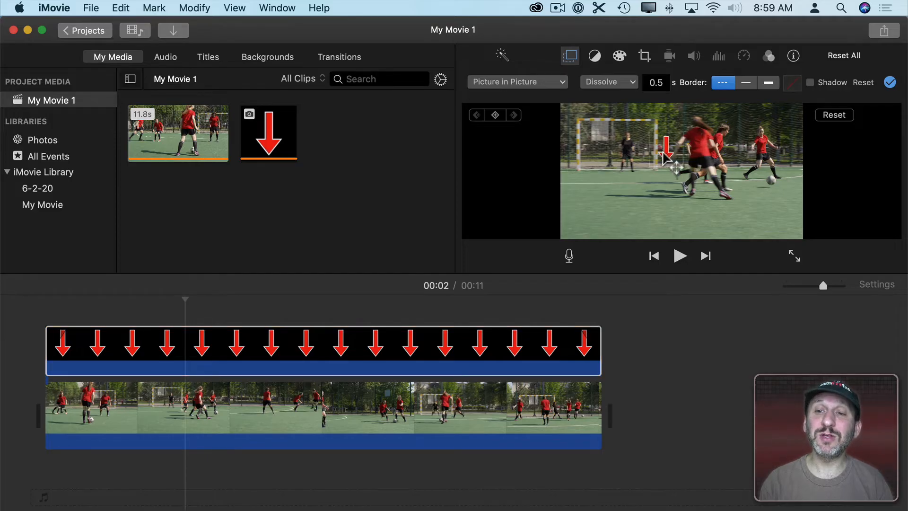
Move the arrow inset onto the goal area, shrink it small and apply the adjustment.
{"action": "left_click_drag", "start_coordinate": [669, 148], "coordinate": [646, 156]}
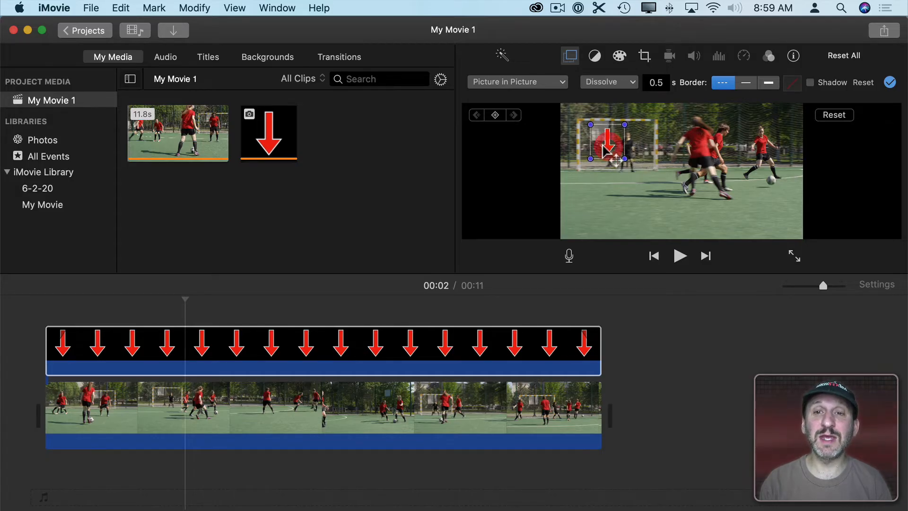
{"action": "left_click_drag", "start_coordinate": [624, 158], "coordinate": [686, 204]}
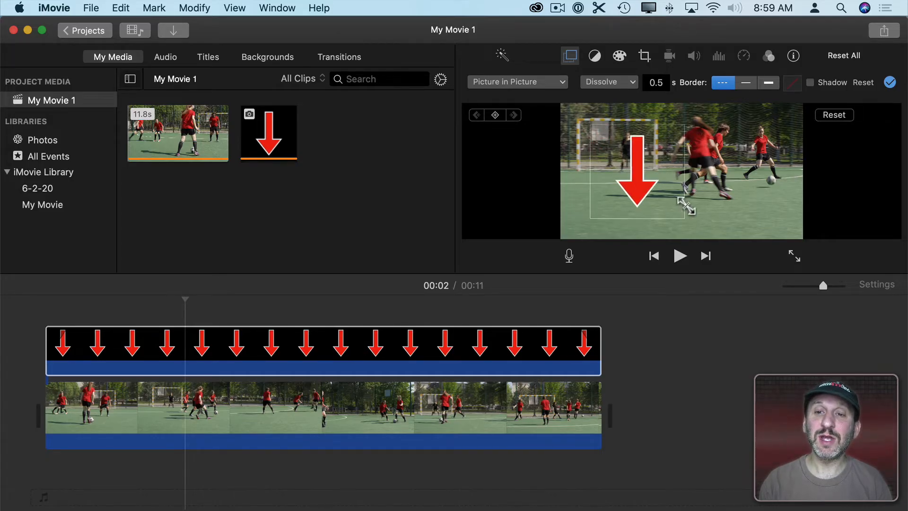
{"action": "left_click_drag", "start_coordinate": [637, 173], "coordinate": [608, 137]}
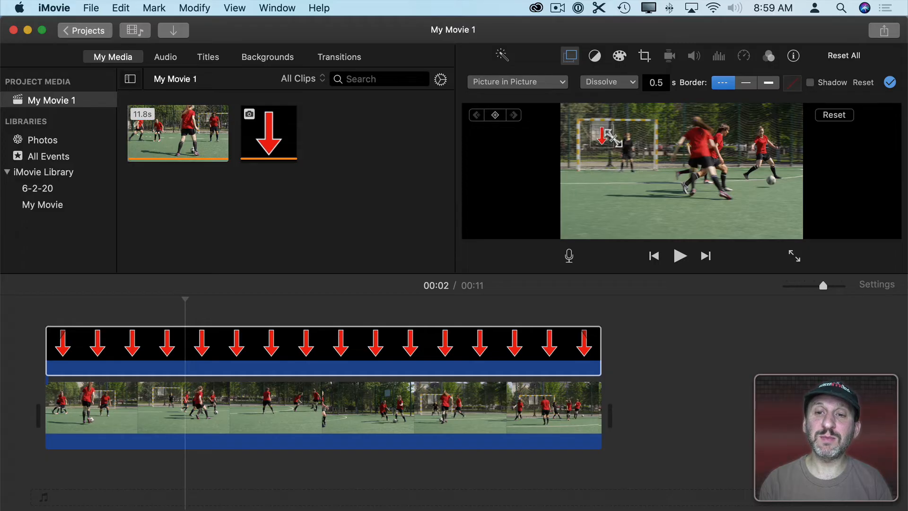
{"action": "left_click", "coordinate": [601, 140]}
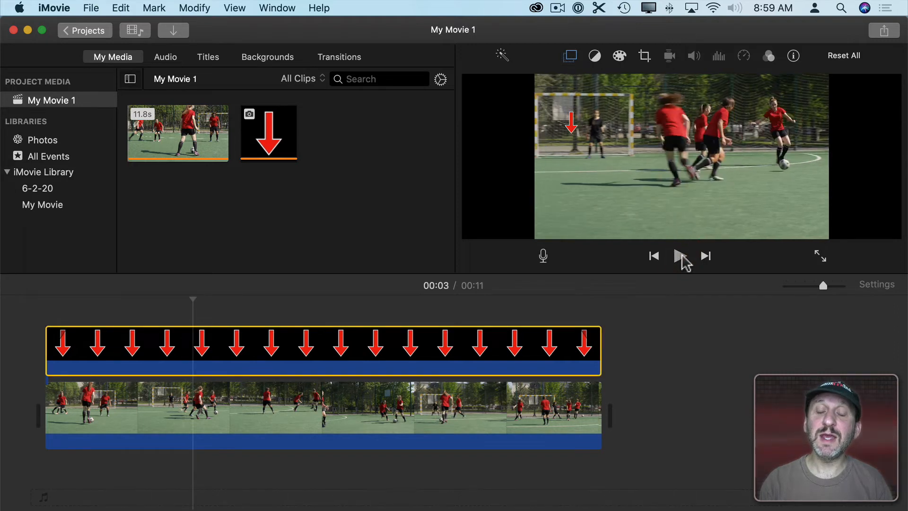
{"action": "left_click", "coordinate": [679, 255]}
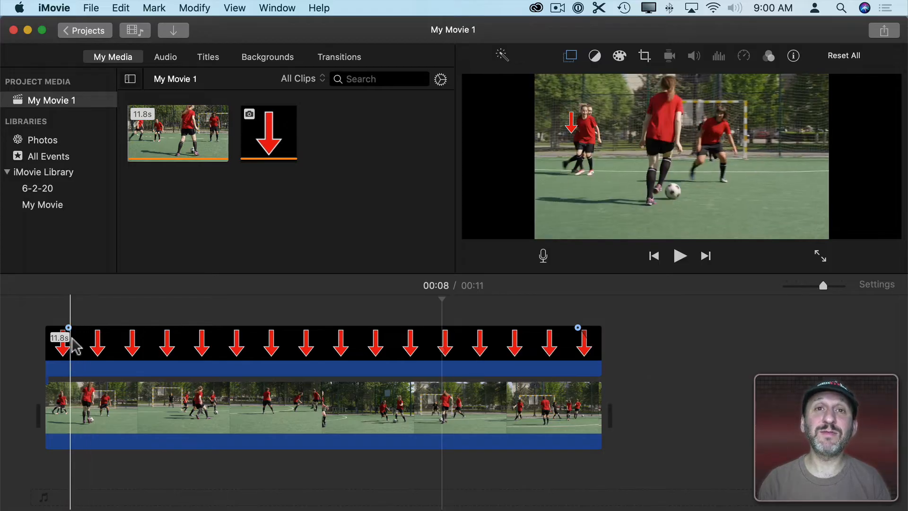
{"action": "left_click", "coordinate": [85, 347]}
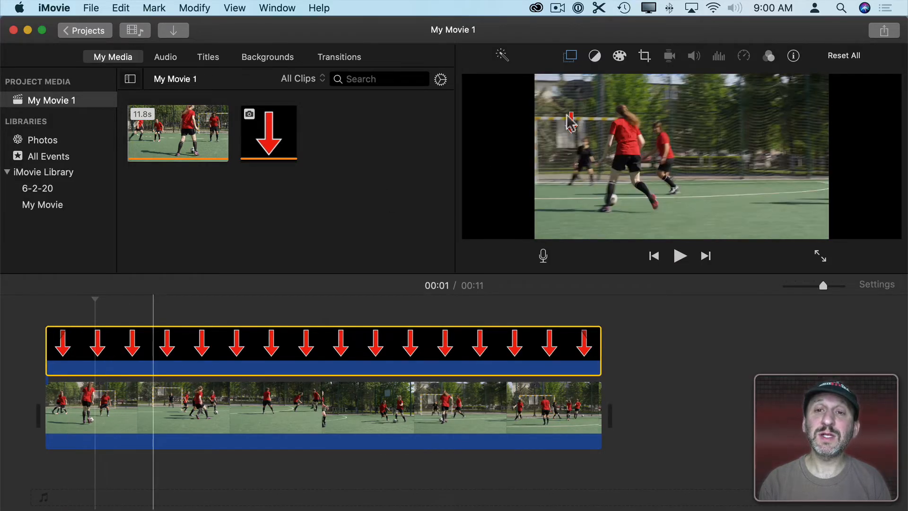
Set the arrow overlay's dissolve duration to 0 seconds so it appears instantly.
{"action": "left_click", "coordinate": [569, 56]}
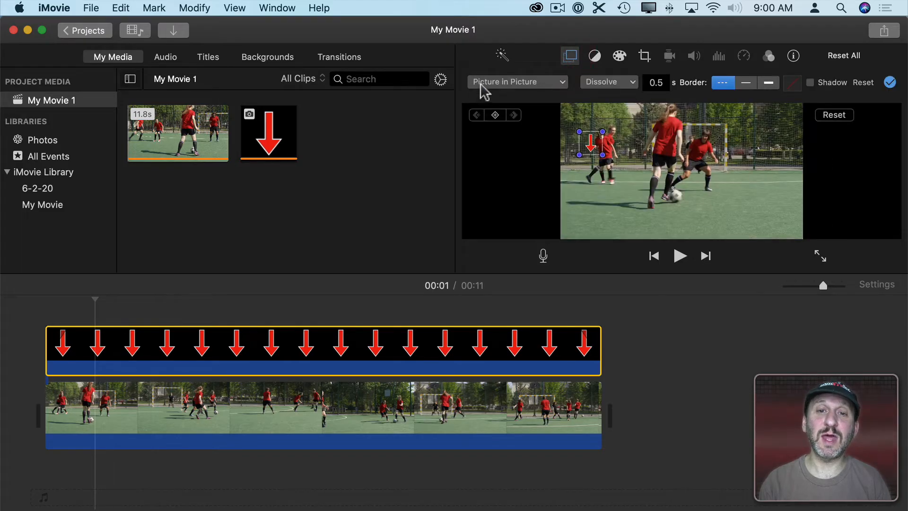
{"action": "mouse_move", "coordinate": [694, 87]}
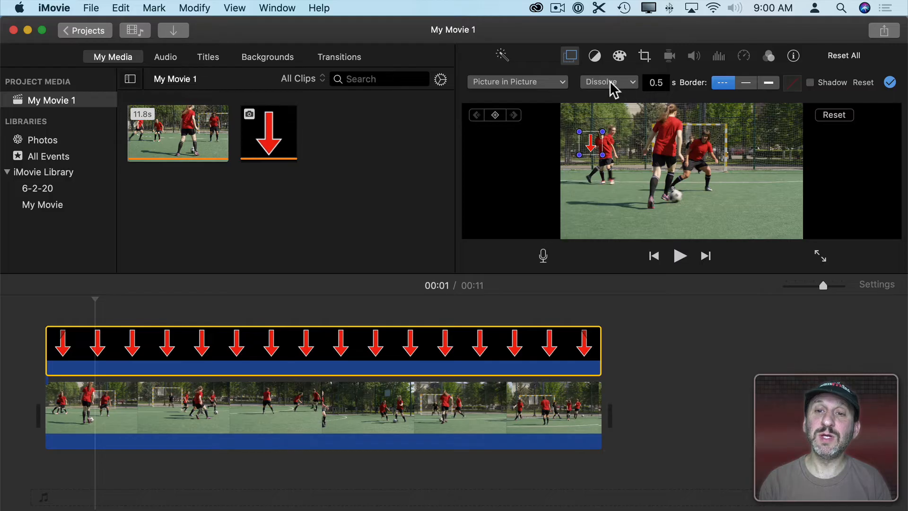
{"action": "left_click", "coordinate": [655, 82]}
{"action": "type", "text": "0"}
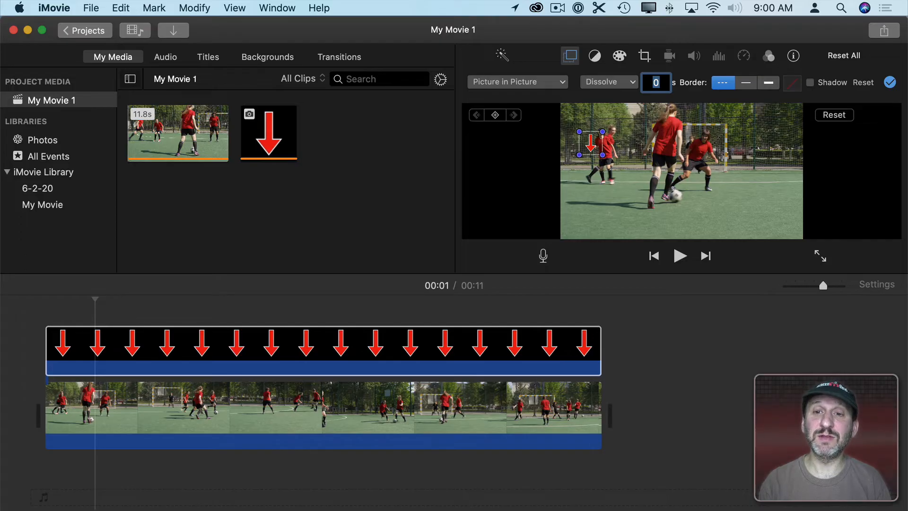
{"action": "left_click", "coordinate": [63, 350]}
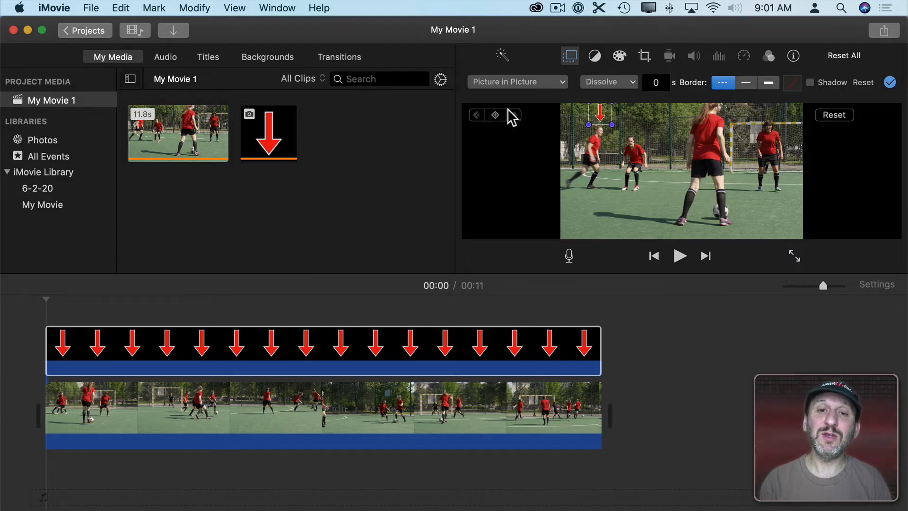
{"action": "mouse_move", "coordinate": [495, 114]}
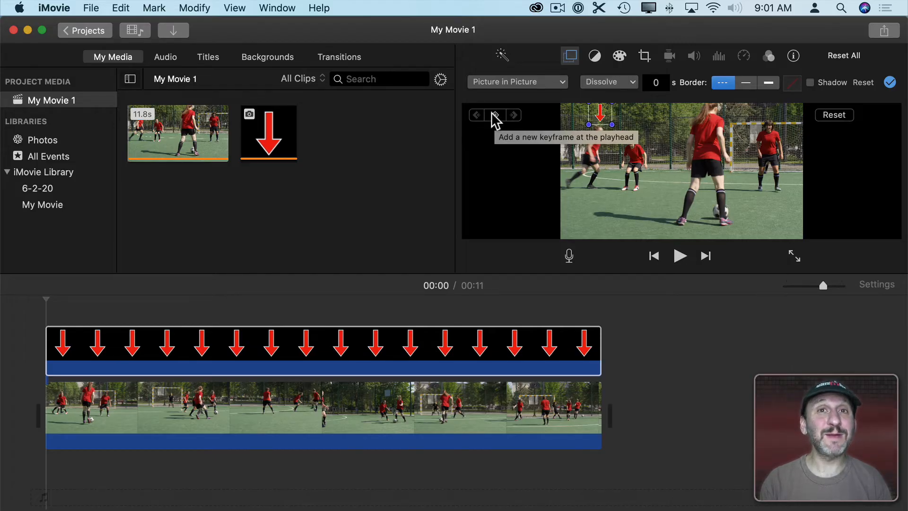
Hide and bring back the picture-in-picture settings for the arrow clip.
{"action": "left_click", "coordinate": [569, 56]}
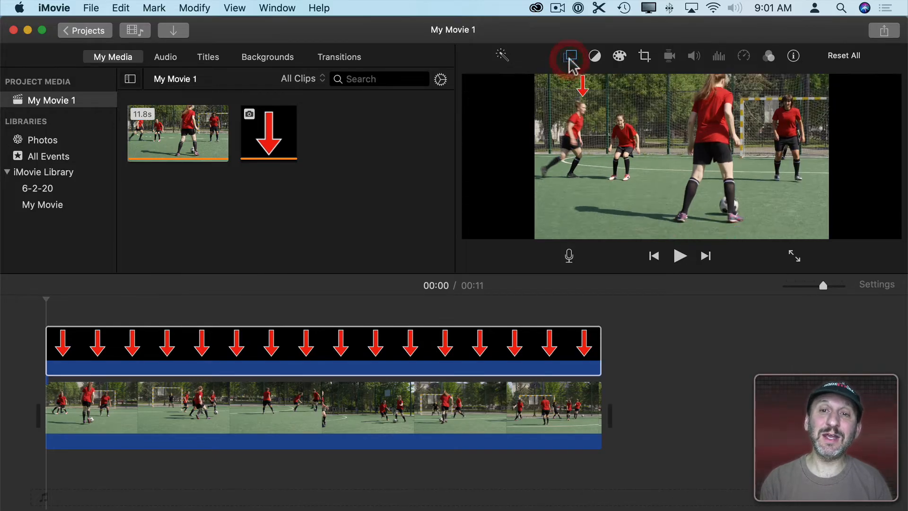
{"action": "left_click", "coordinate": [569, 56]}
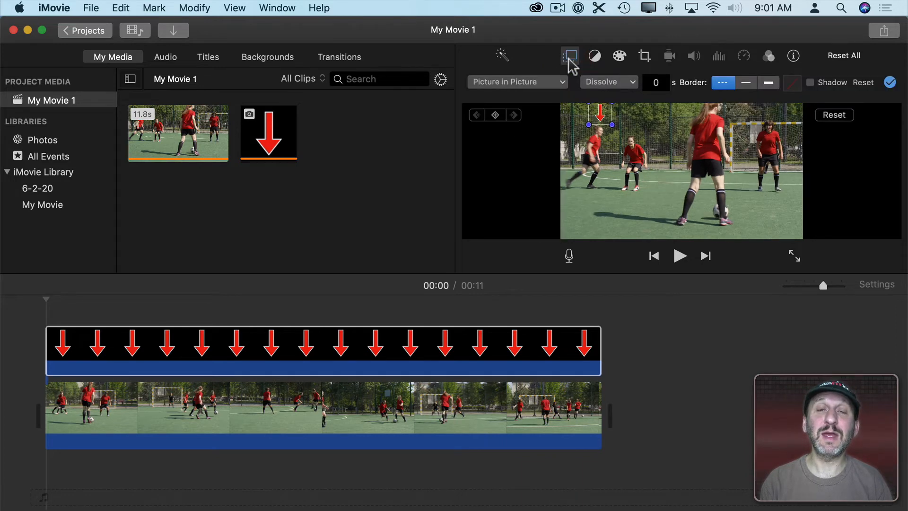
{"action": "mouse_move", "coordinate": [511, 132]}
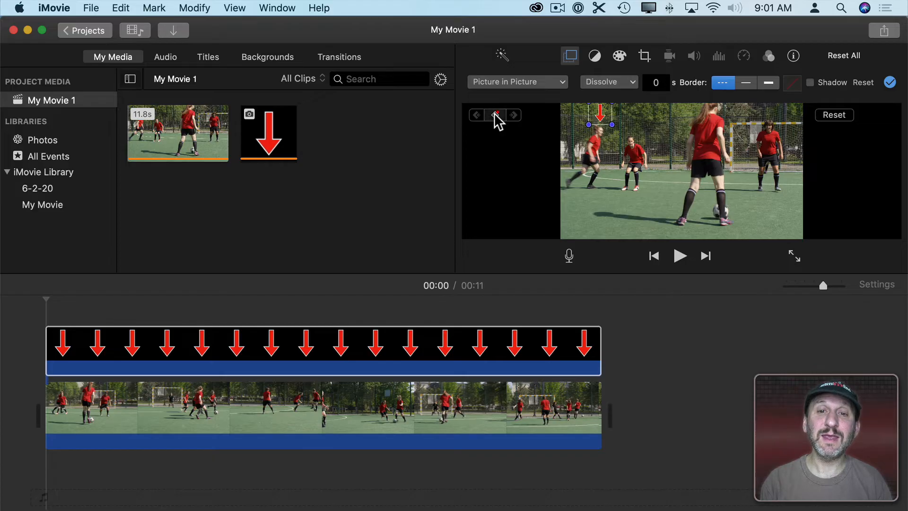
{"action": "mouse_move", "coordinate": [495, 115]}
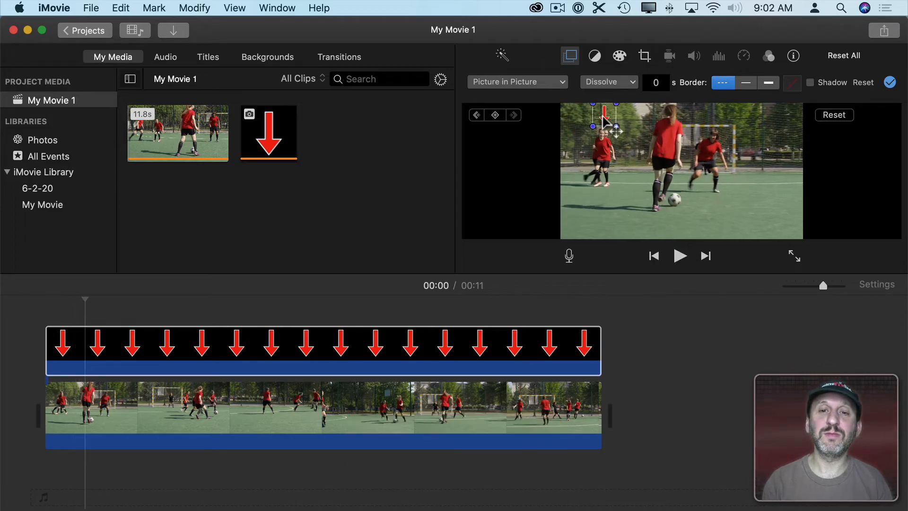
{"action": "mouse_move", "coordinate": [578, 122]}
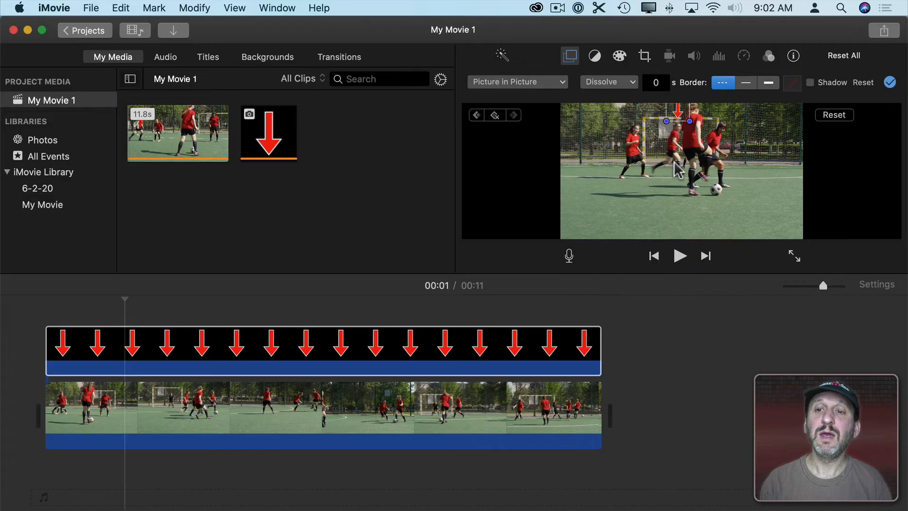
{"action": "mouse_move", "coordinate": [488, 133]}
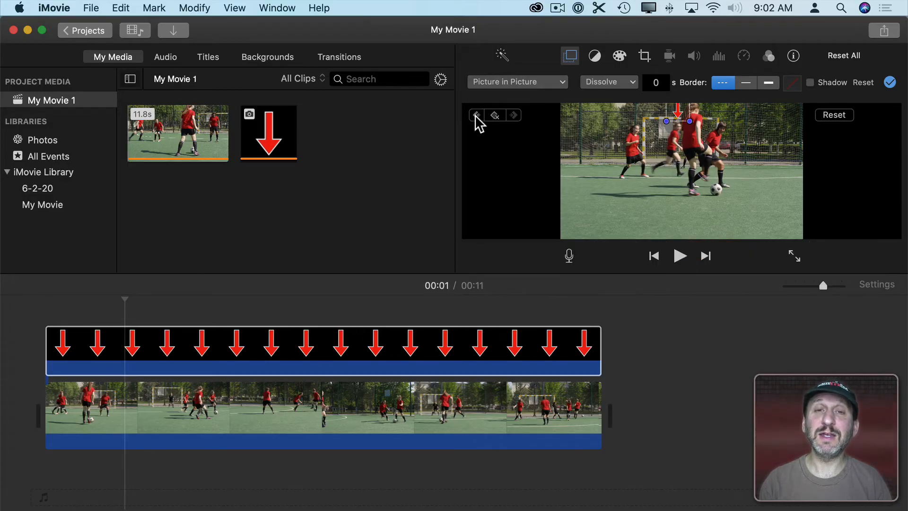
{"action": "mouse_move", "coordinate": [476, 118]}
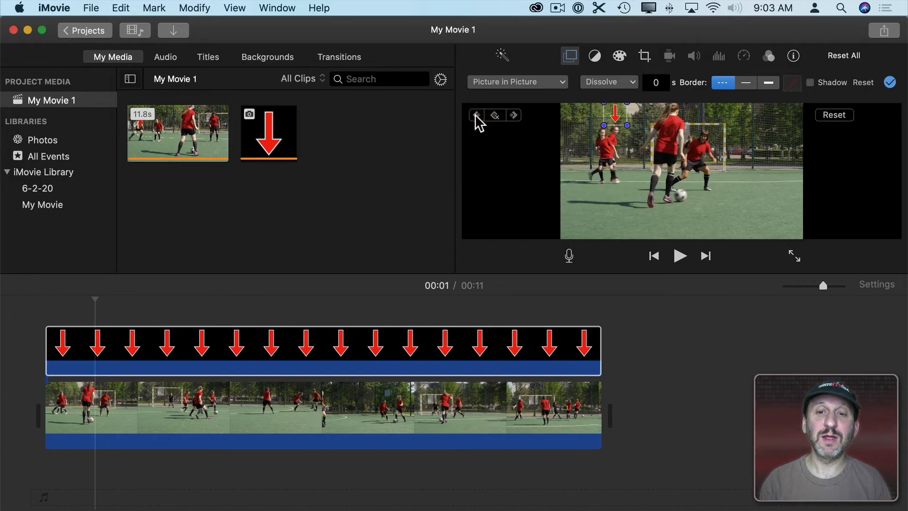
{"action": "left_click", "coordinate": [512, 114]}
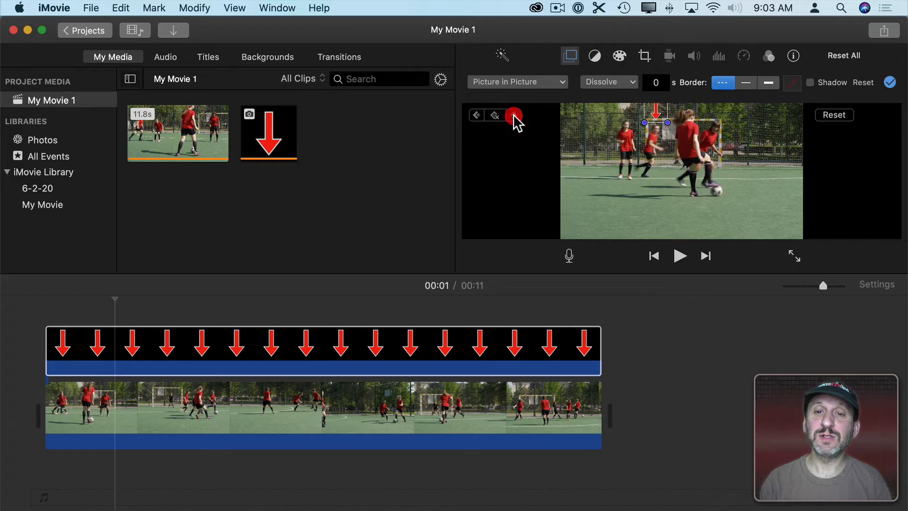
{"action": "left_click", "coordinate": [514, 114]}
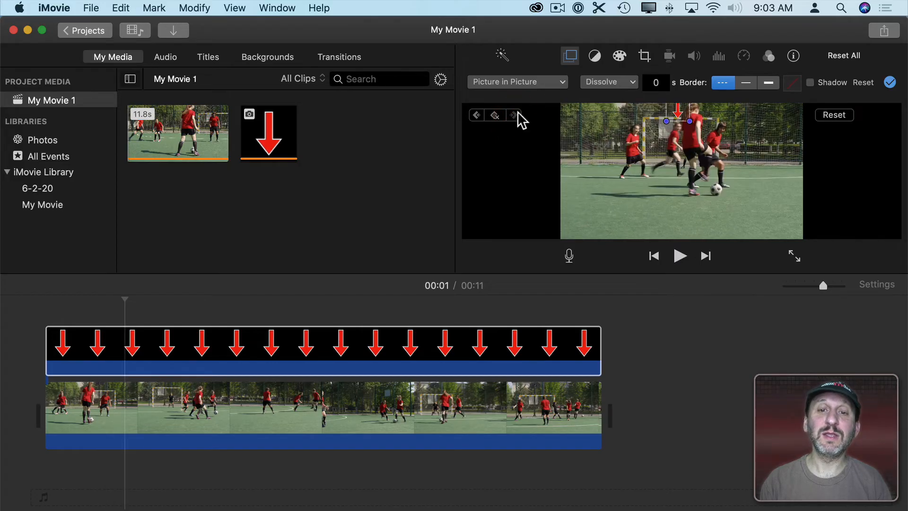
{"action": "mouse_move", "coordinate": [515, 116]}
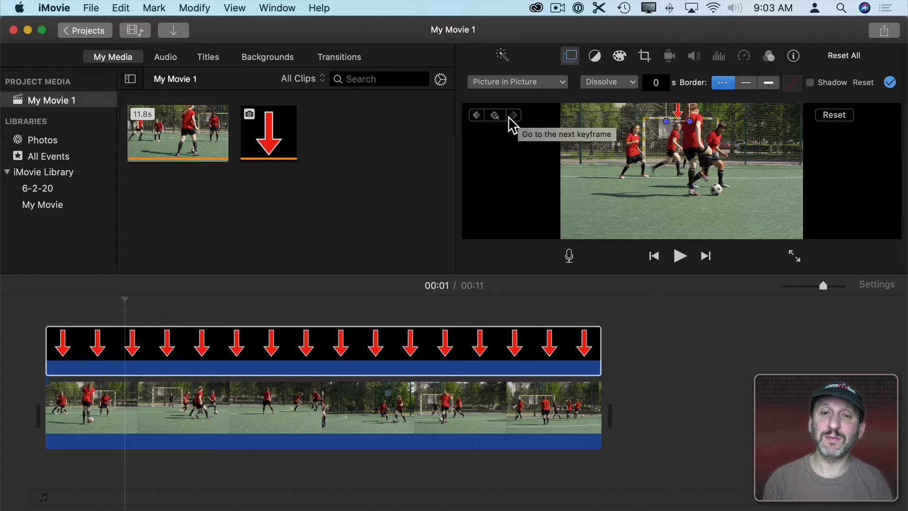
{"action": "left_click", "coordinate": [513, 115]}
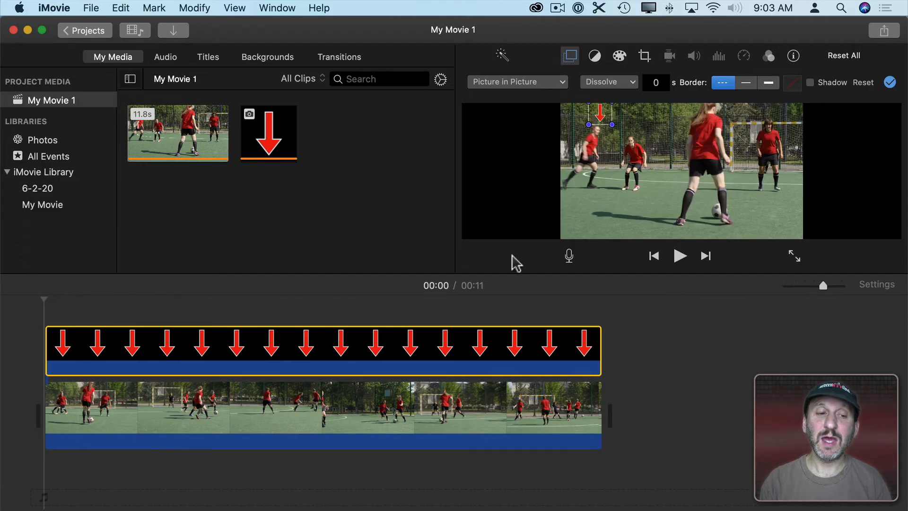
Select the arrow overlay clip in the timeline near the 4-second mark.
{"action": "left_click", "coordinate": [679, 255]}
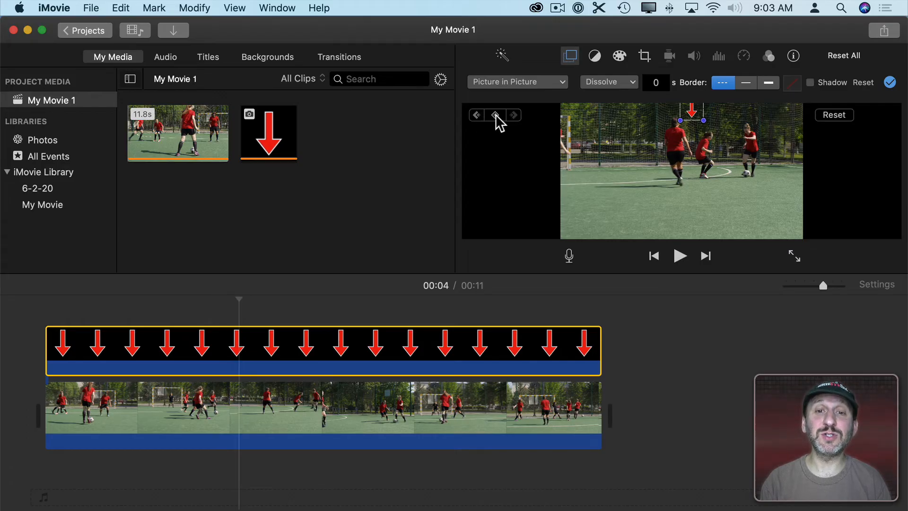
Toggle the overlay settings and jump back to the previous arrow keyframe.
{"action": "left_click", "coordinate": [569, 56]}
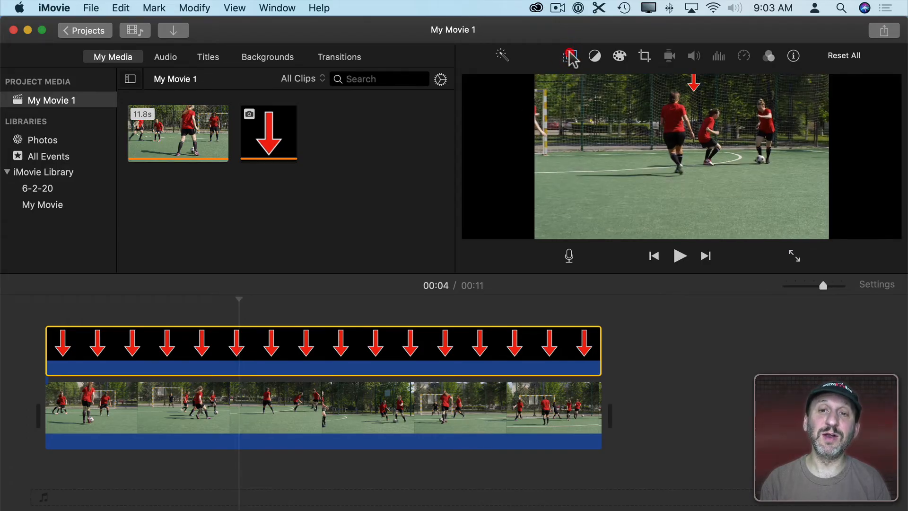
{"action": "left_click", "coordinate": [569, 56]}
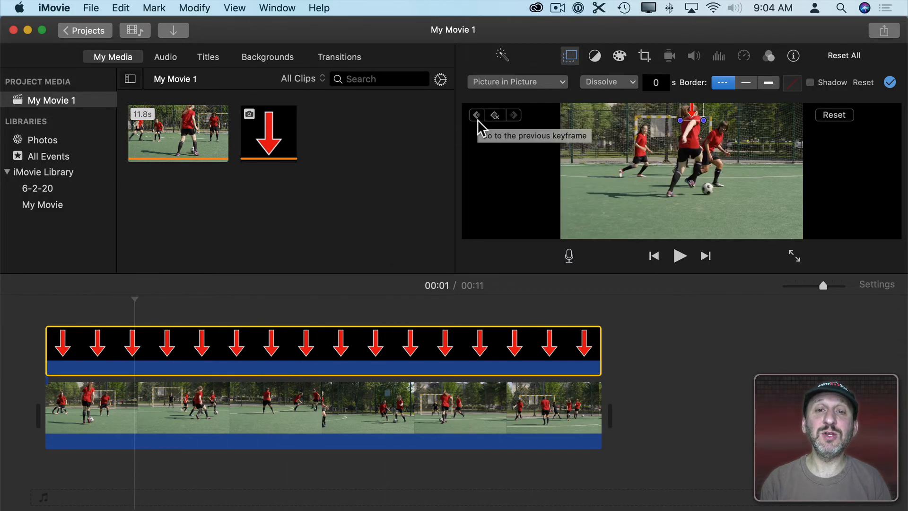
{"action": "left_click", "coordinate": [476, 114]}
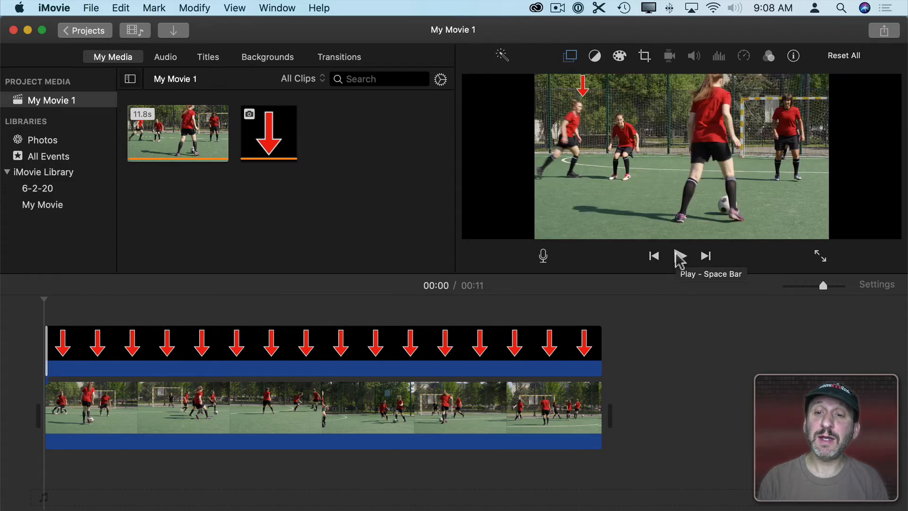
{"action": "mouse_move", "coordinate": [820, 255]}
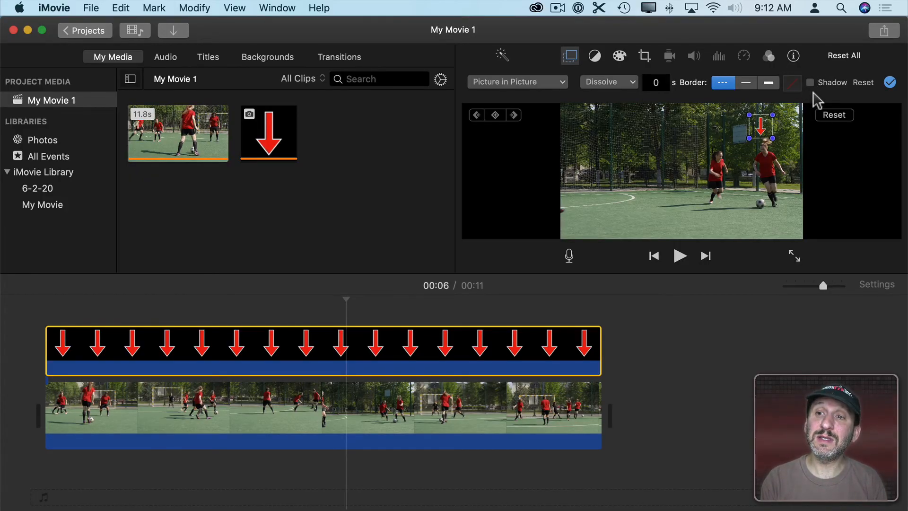
Turn on the drop shadow for the arrow overlay.
{"action": "left_click", "coordinate": [809, 83]}
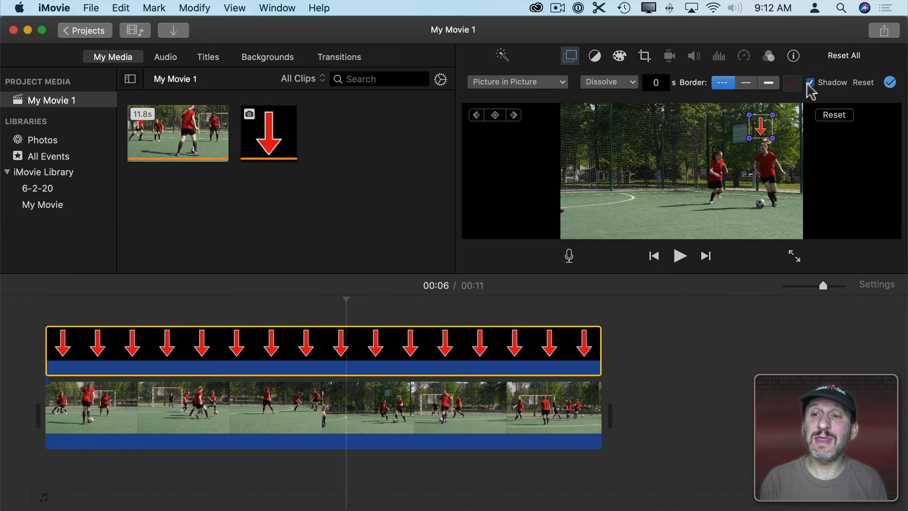
{"action": "mouse_move", "coordinate": [814, 97]}
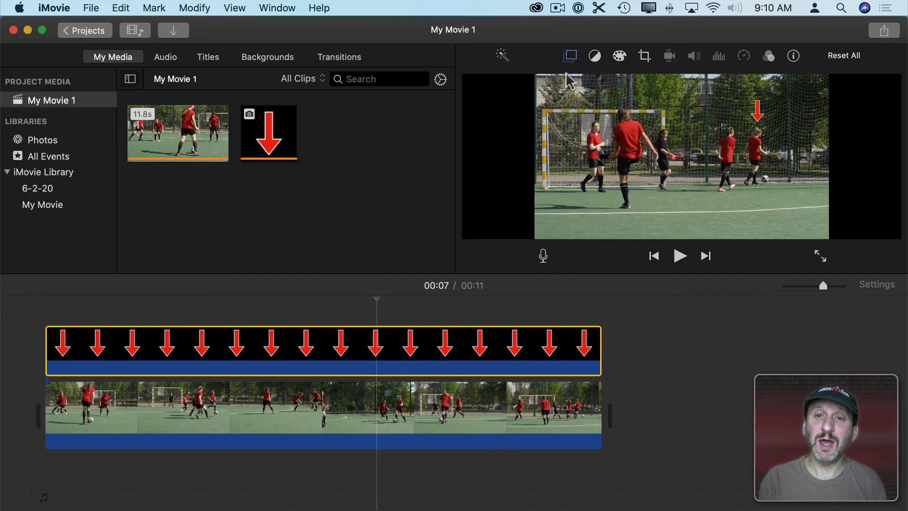
Reopen the overlay settings and step between the arrow keyframes around 6 seconds.
{"action": "left_click", "coordinate": [569, 56]}
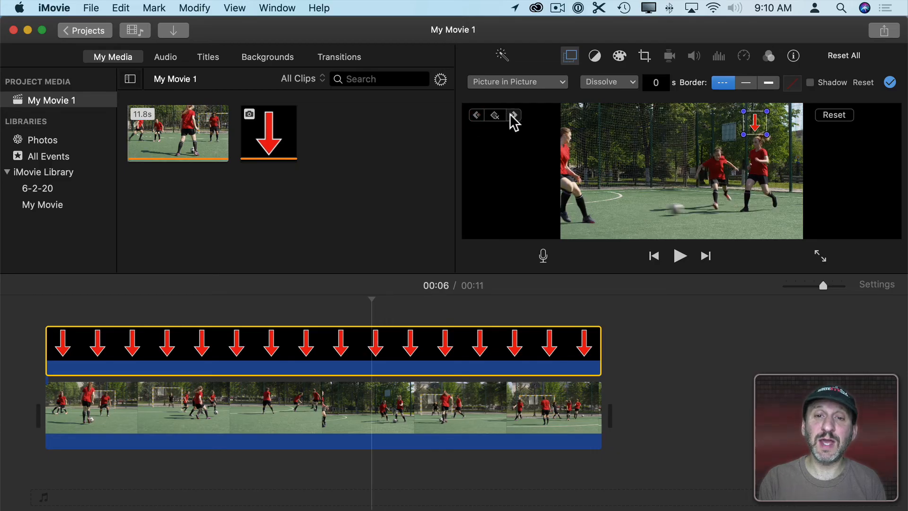
{"action": "left_click", "coordinate": [475, 116]}
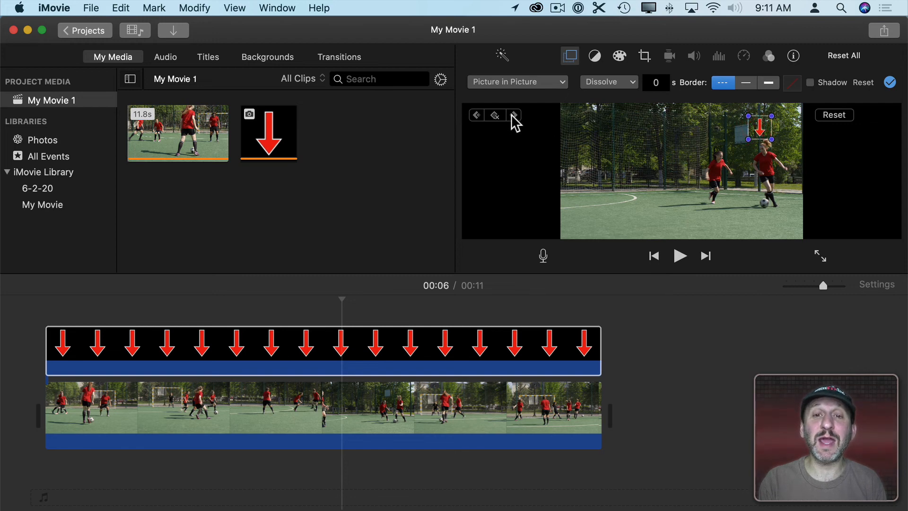
{"action": "left_click", "coordinate": [477, 114]}
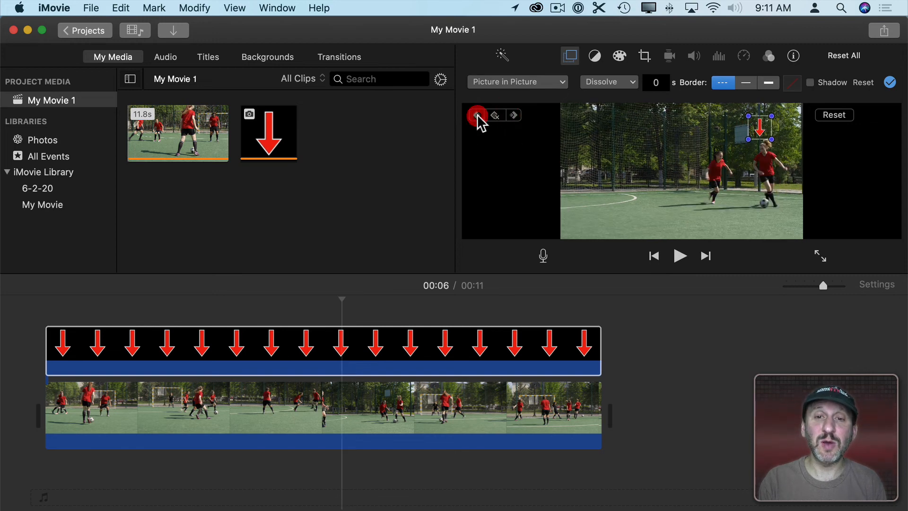